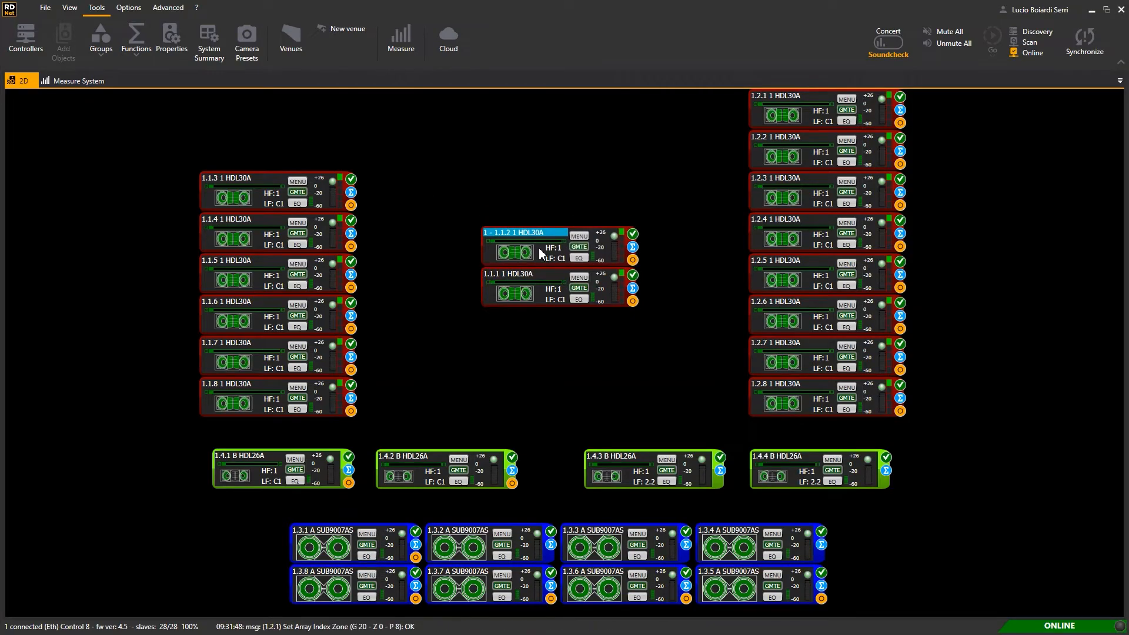
- Preview RDNet's menus, then reach the RCF user area sign-in page on the website
left_click(44, 8)
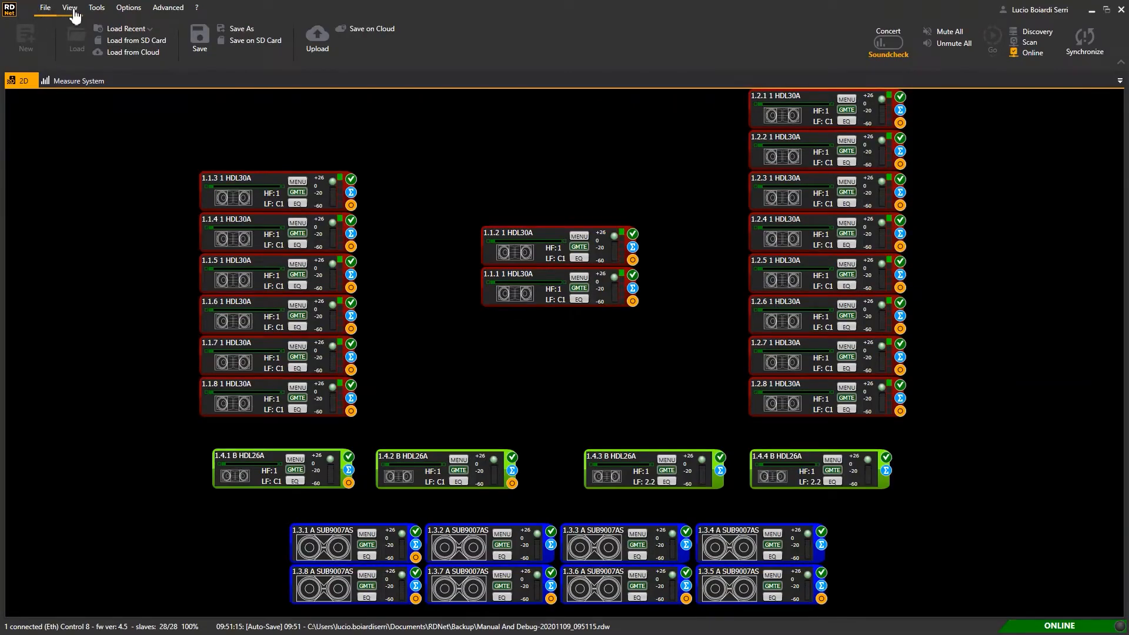
left_click(95, 7)
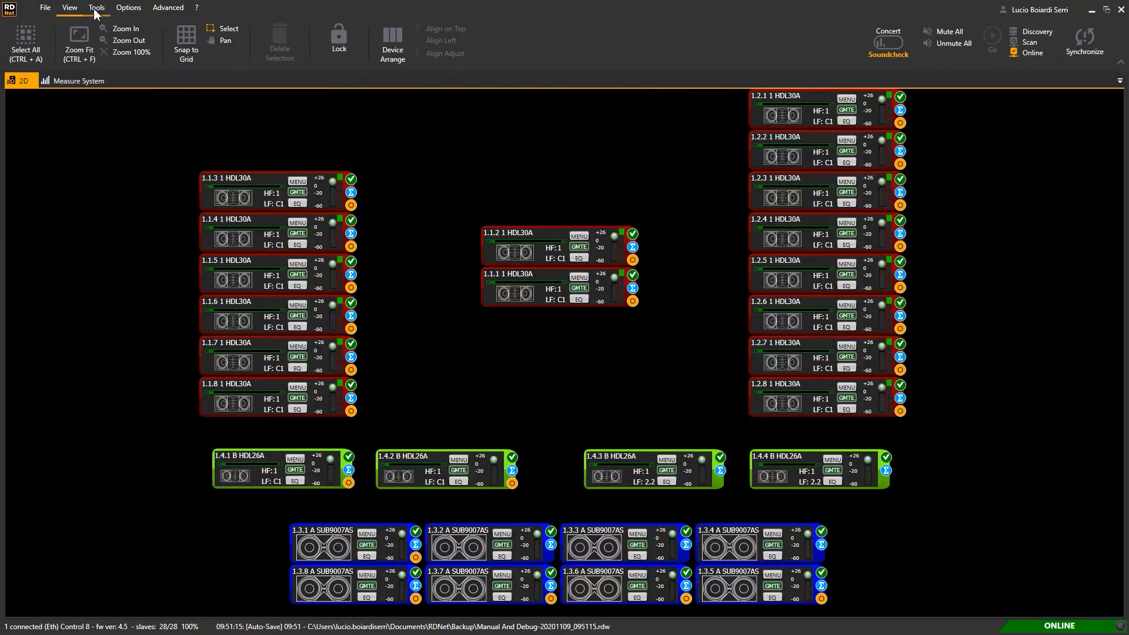
left_click(97, 7)
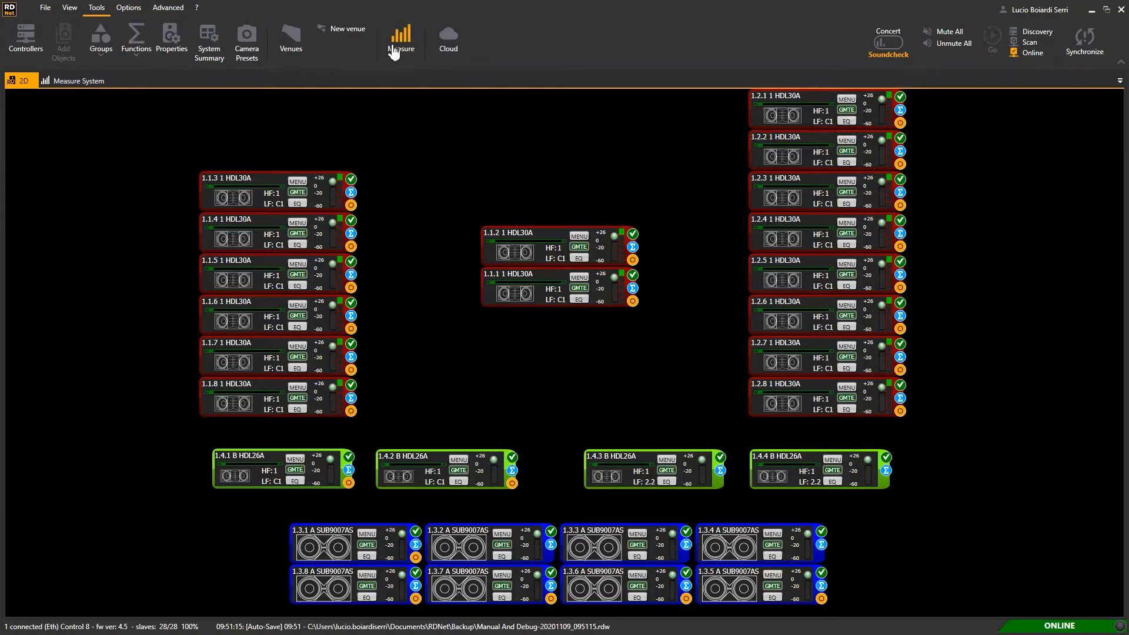
mouse_move(447, 38)
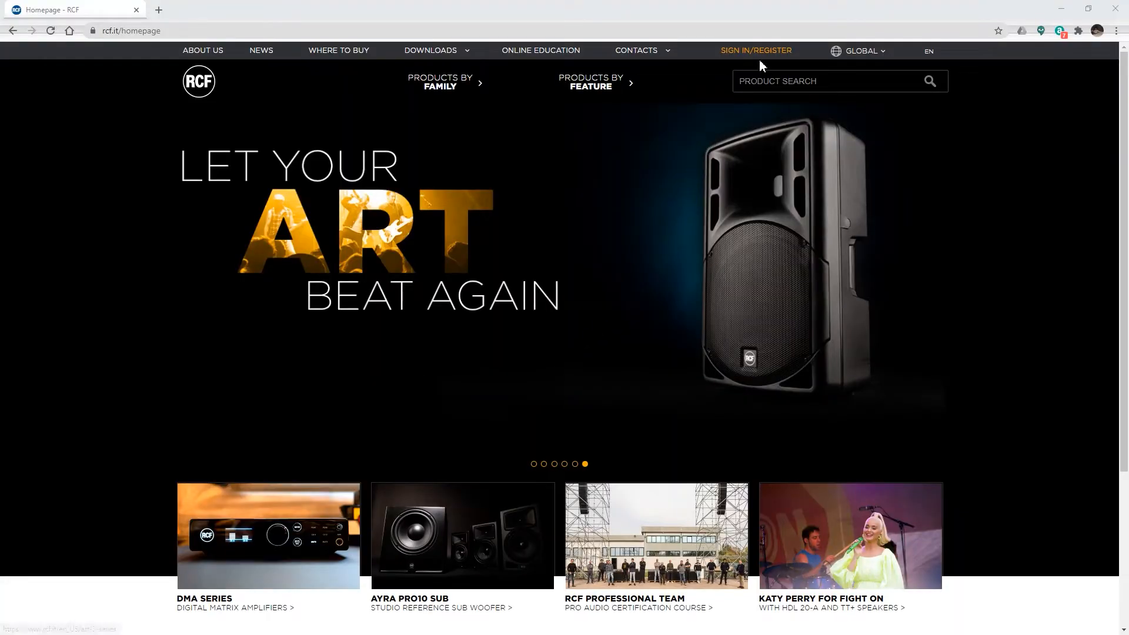
left_click(755, 51)
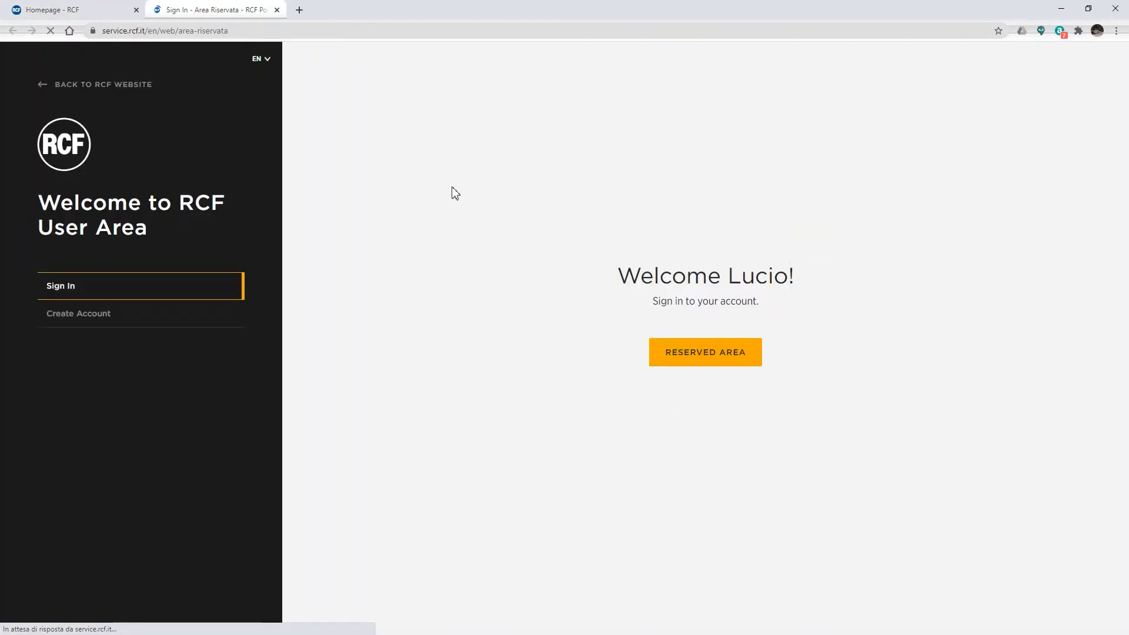
- Start registering a new private account through Create Account
left_click(78, 313)
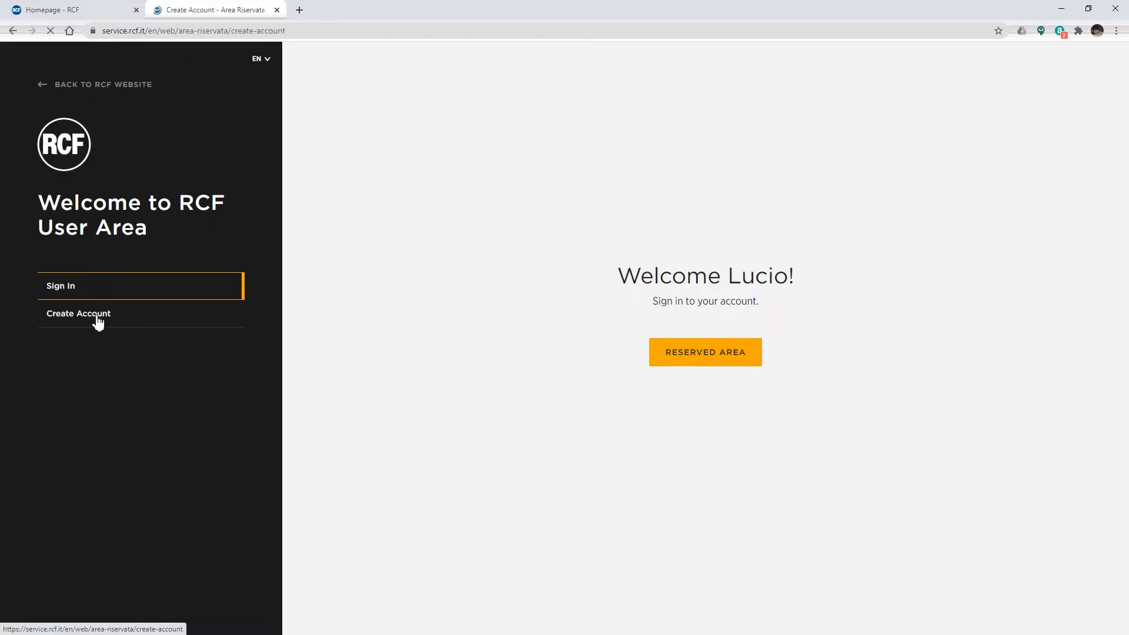
left_click(79, 313)
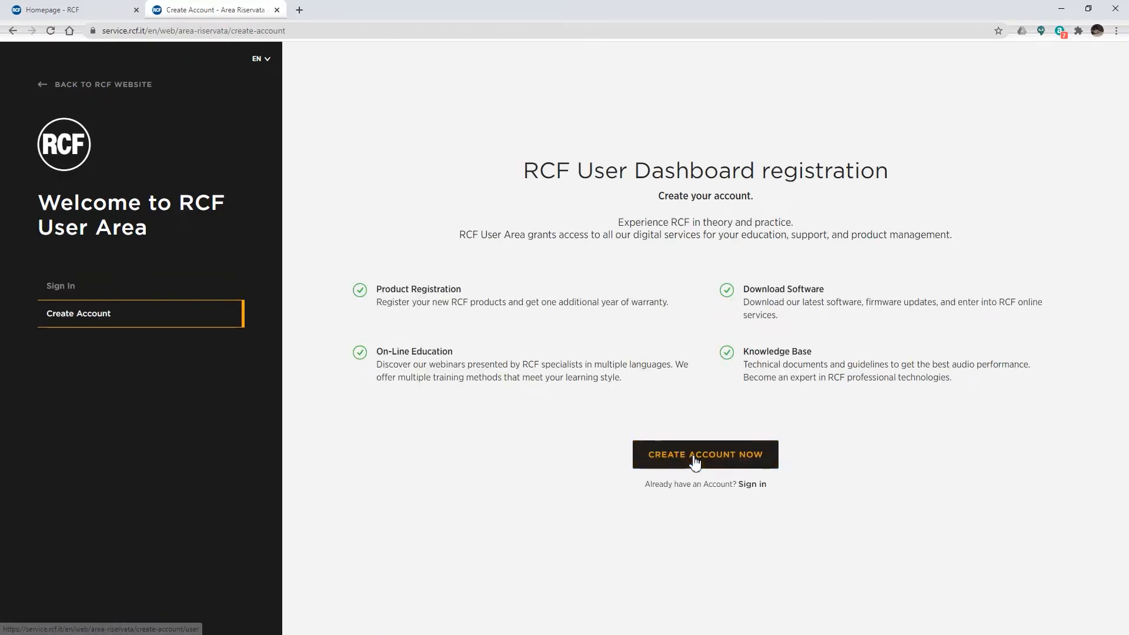
left_click(704, 454)
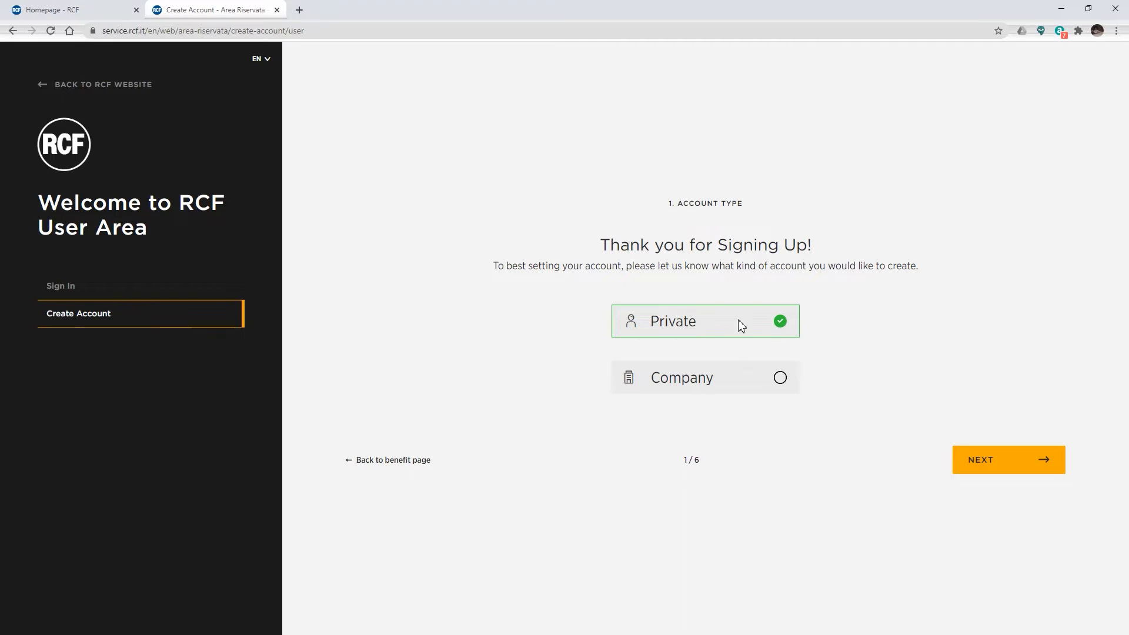
left_click(1007, 459)
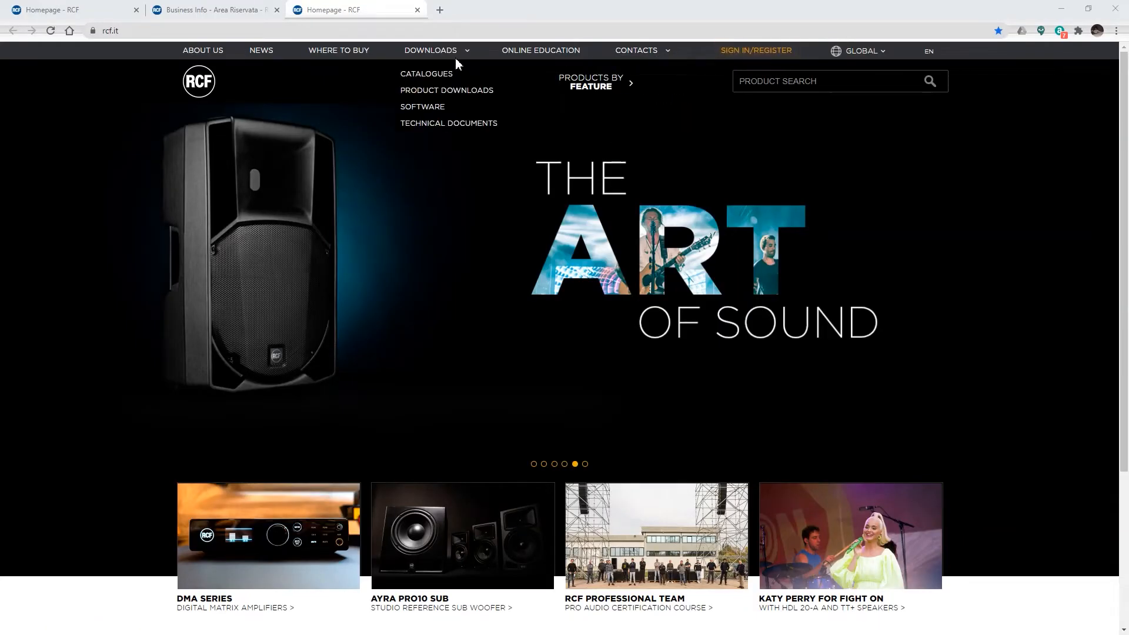
- Download the 64-bit RDNet installer from the Software downloads section
left_click(422, 107)
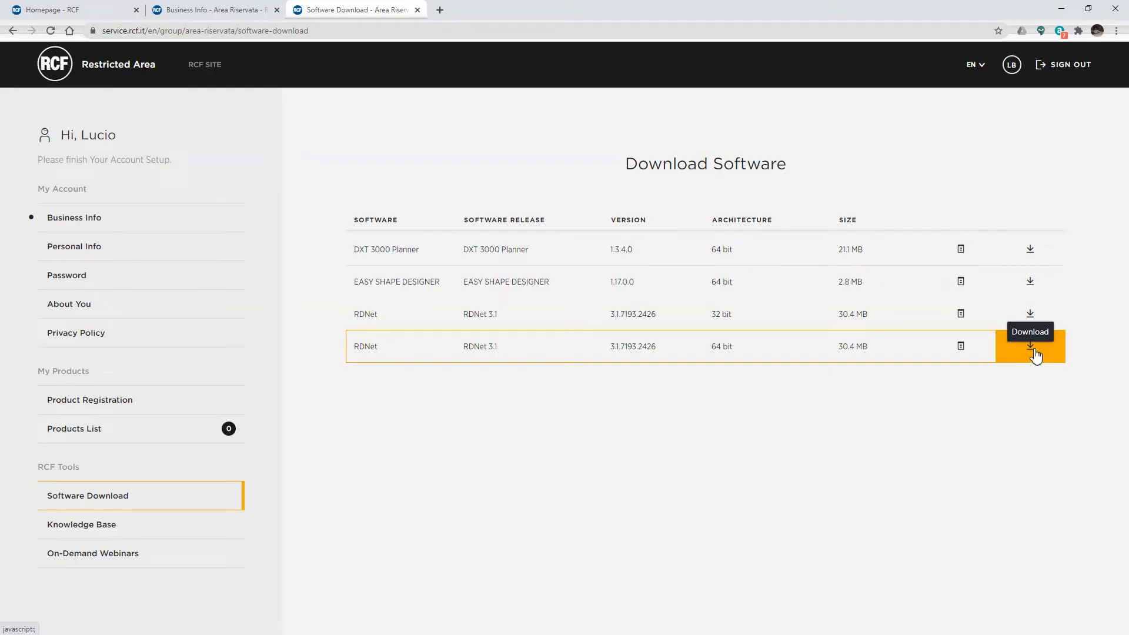
left_click(1028, 345)
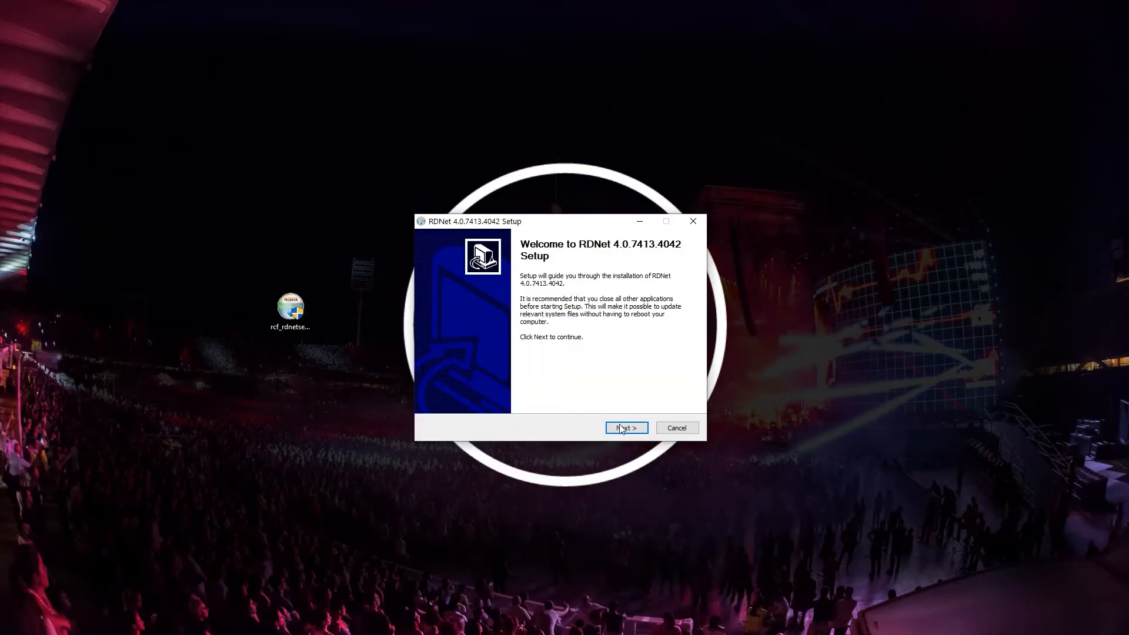
- Install RDNet 4.0.7413.4042 into the default destination folder
left_click(625, 428)
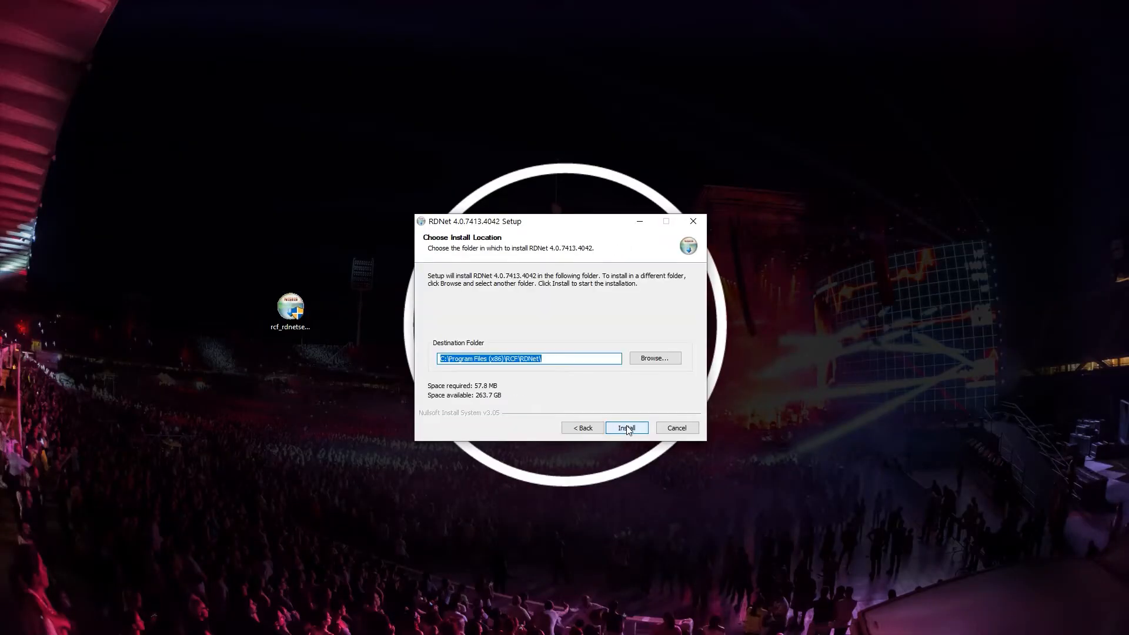
left_click(625, 428)
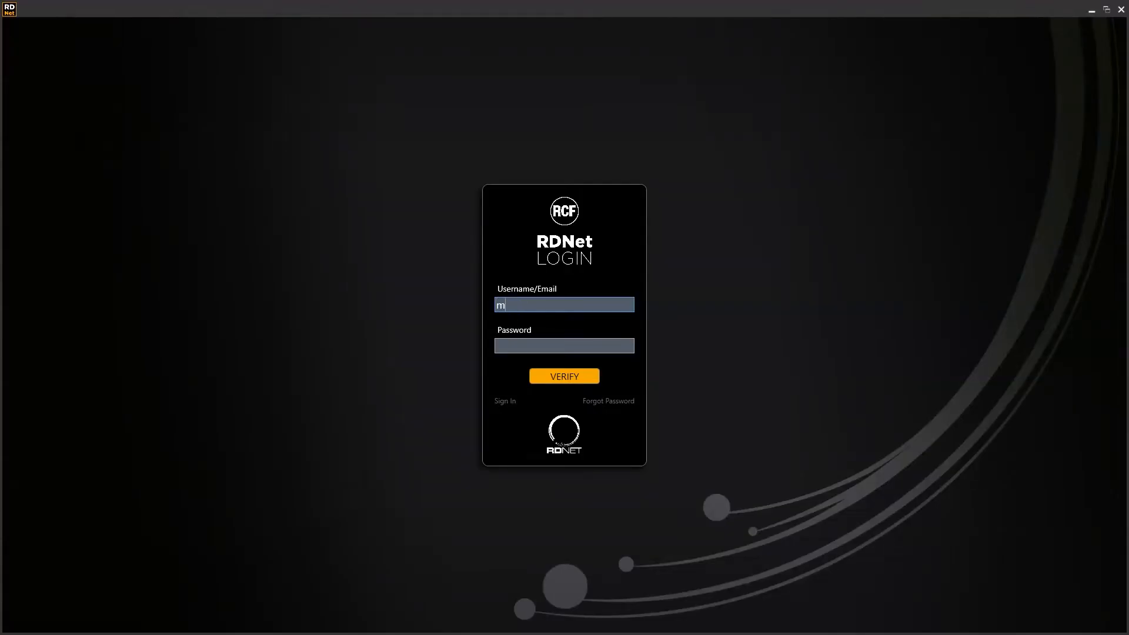
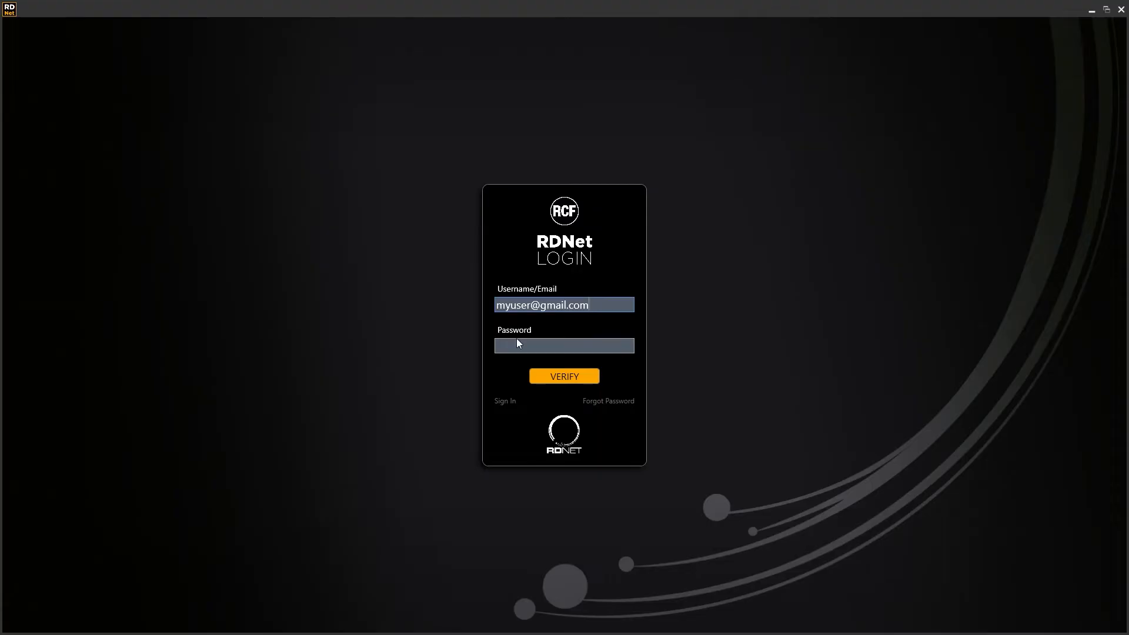
type("password")
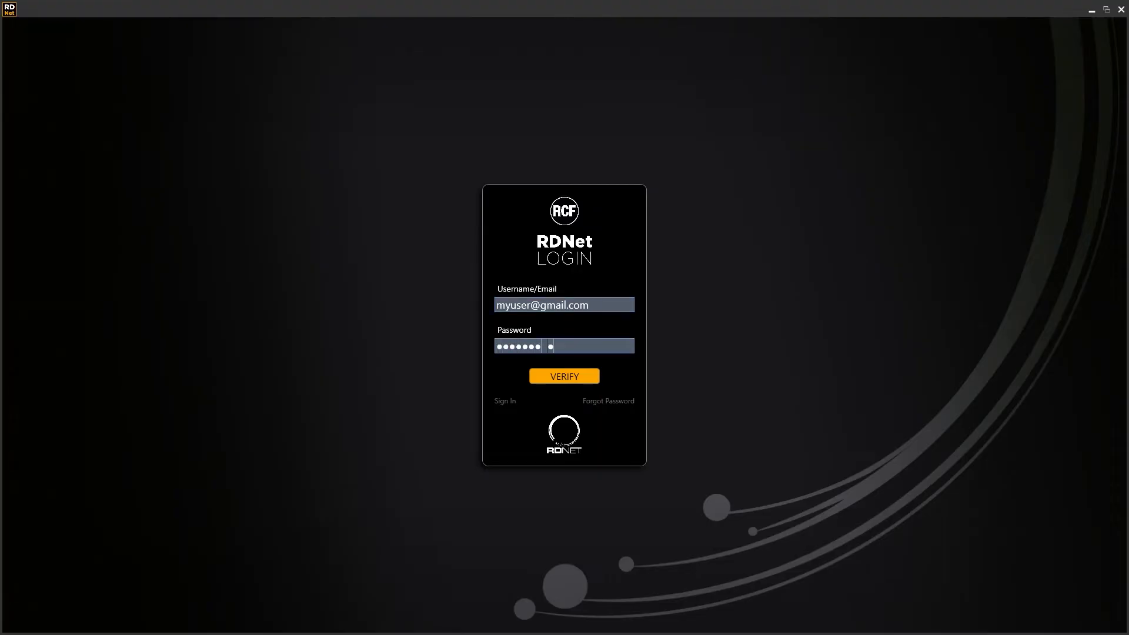
left_click(563, 376)
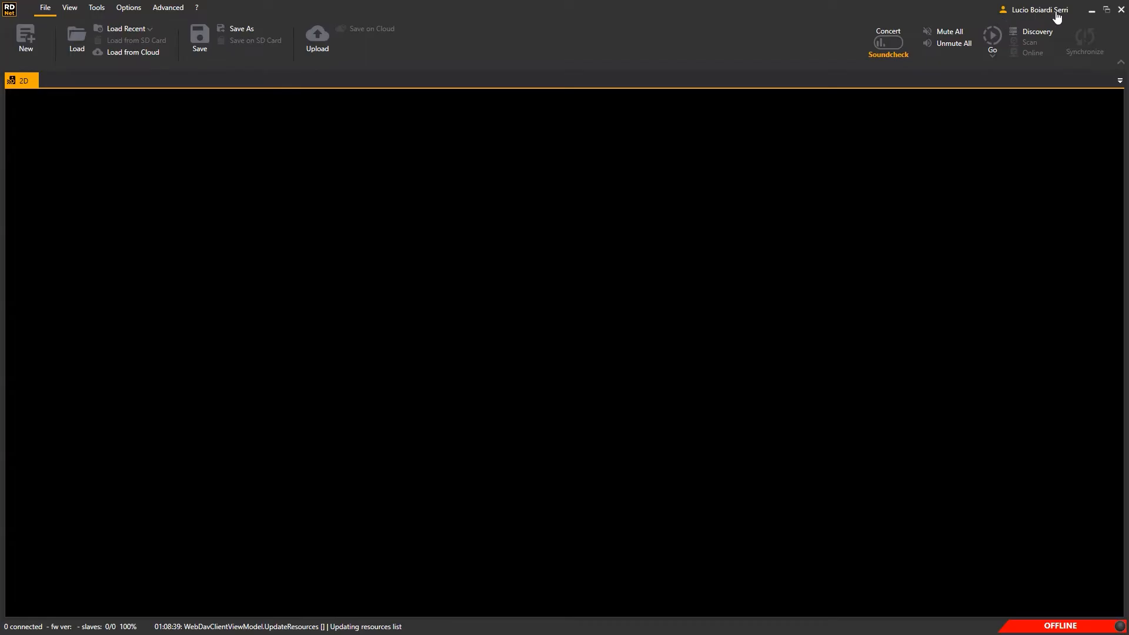
- Preview the File, View, Tools, Options and Advanced ribbons on the empty offline workspace
left_click(70, 7)
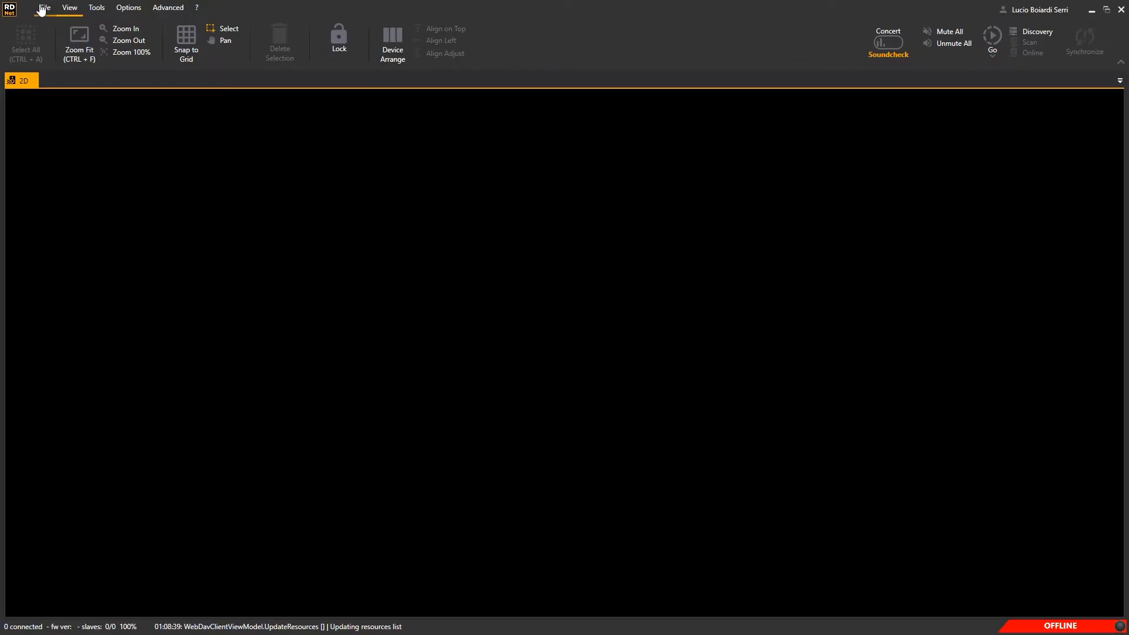
left_click(43, 7)
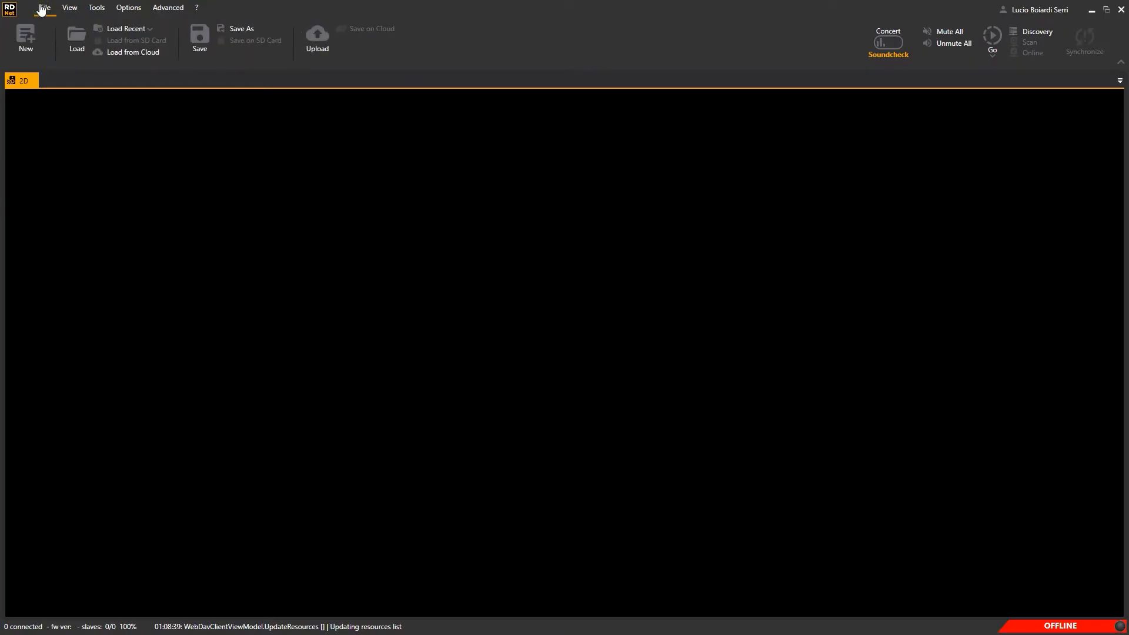
left_click(70, 7)
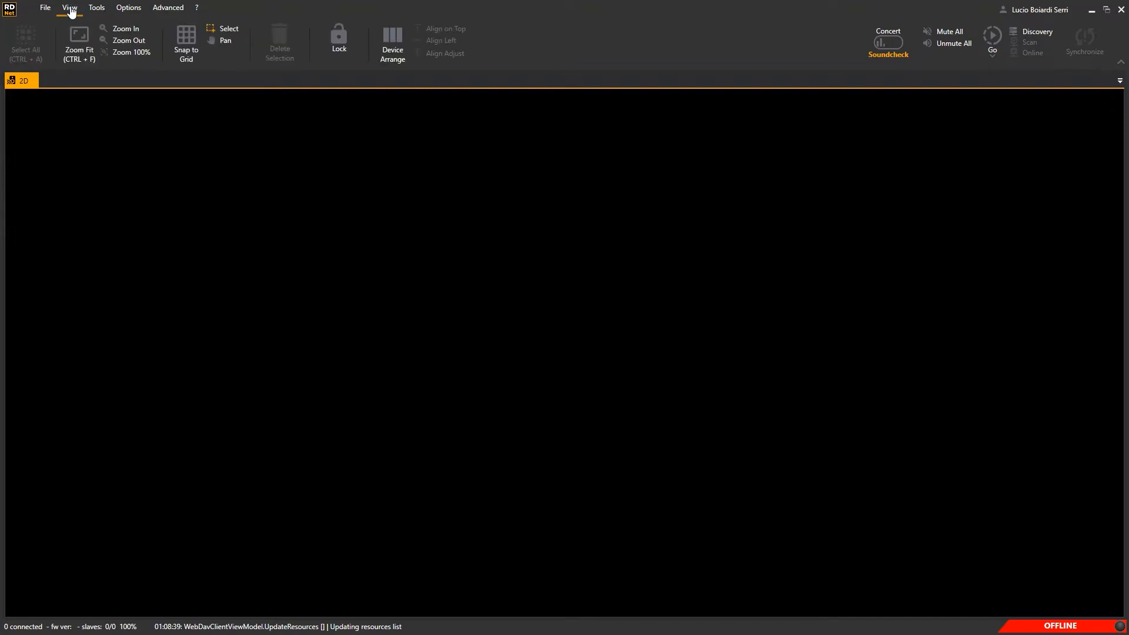
left_click(95, 7)
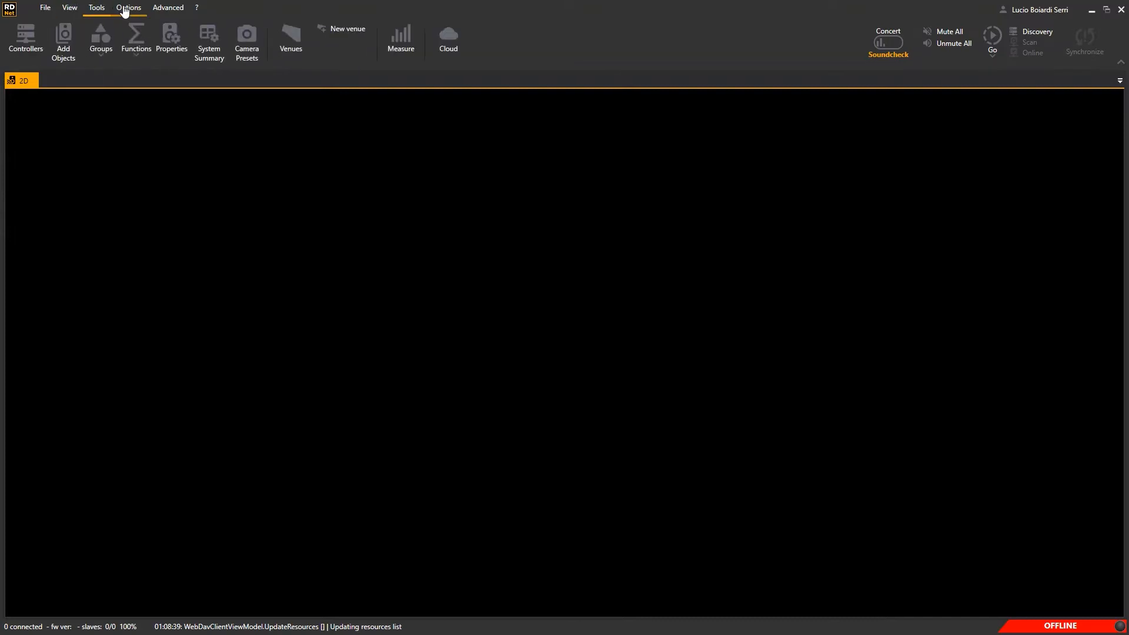
left_click(168, 7)
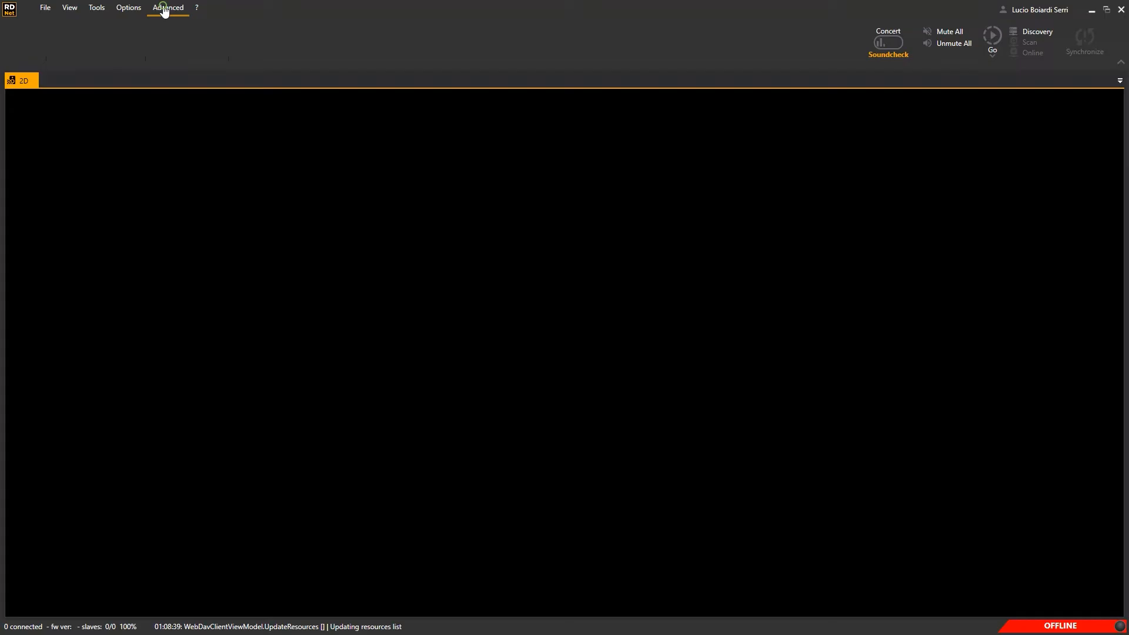
left_click(168, 8)
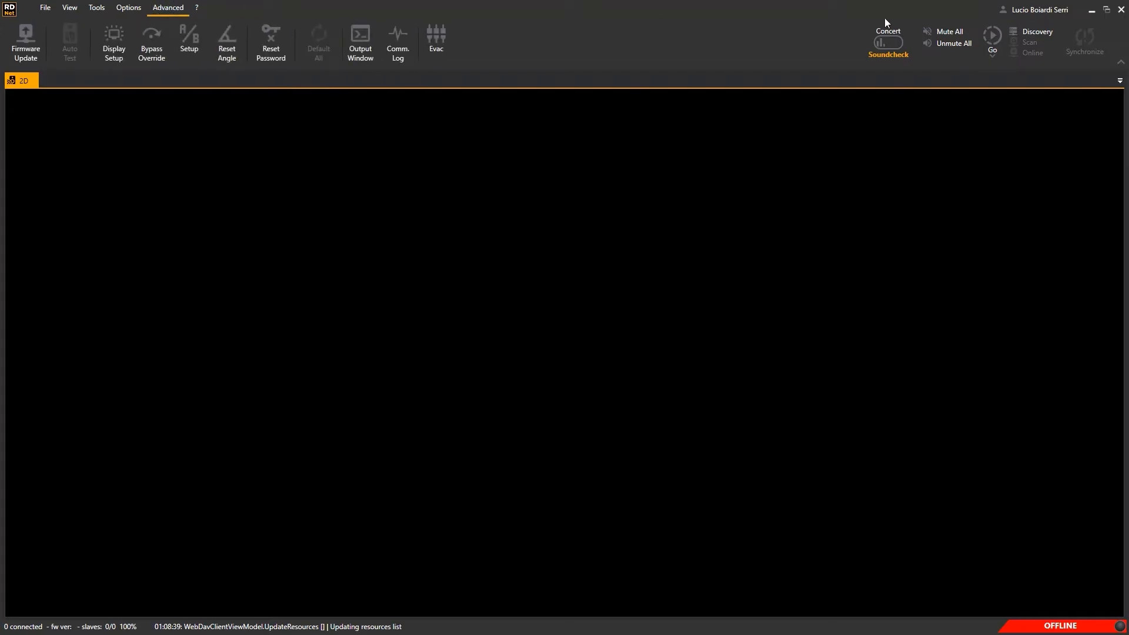
mouse_move(918, 20)
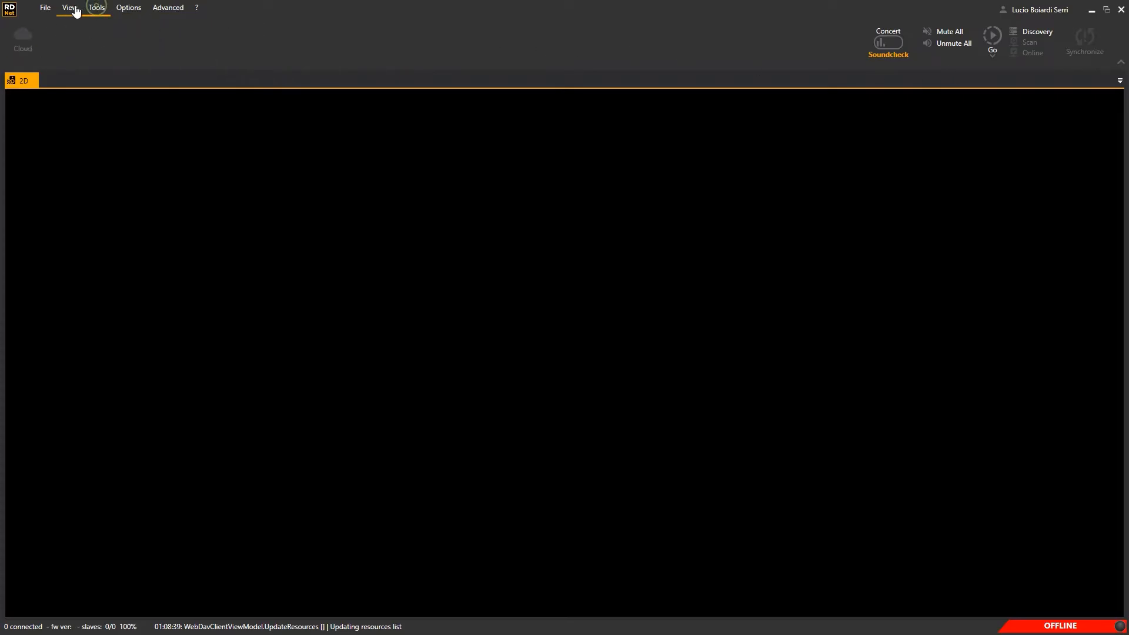
left_click(45, 7)
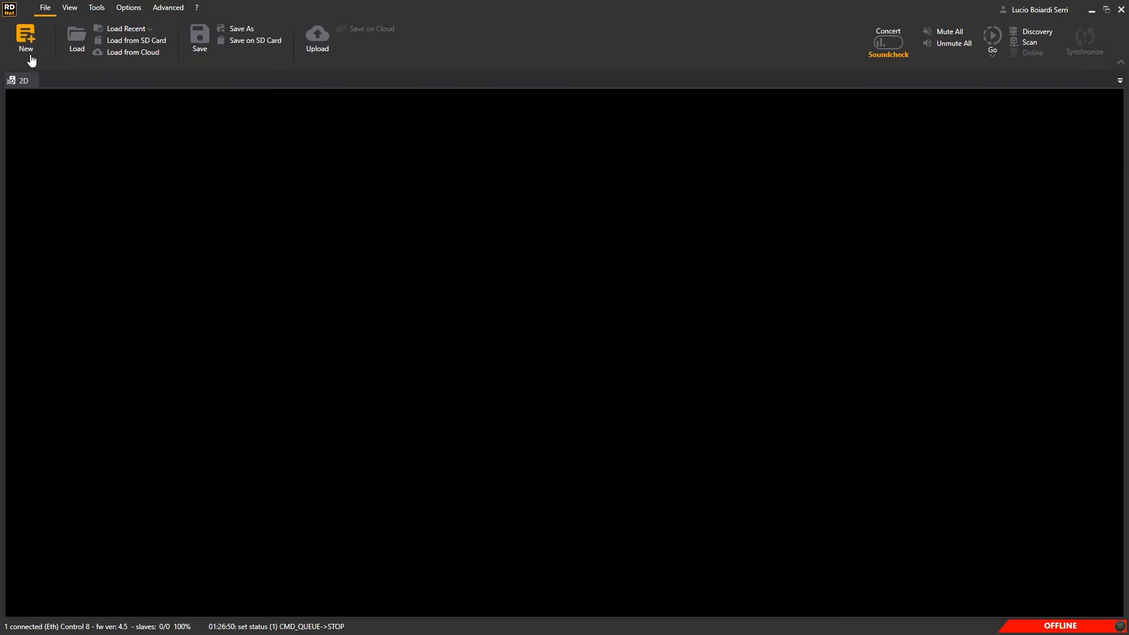
mouse_move(76, 40)
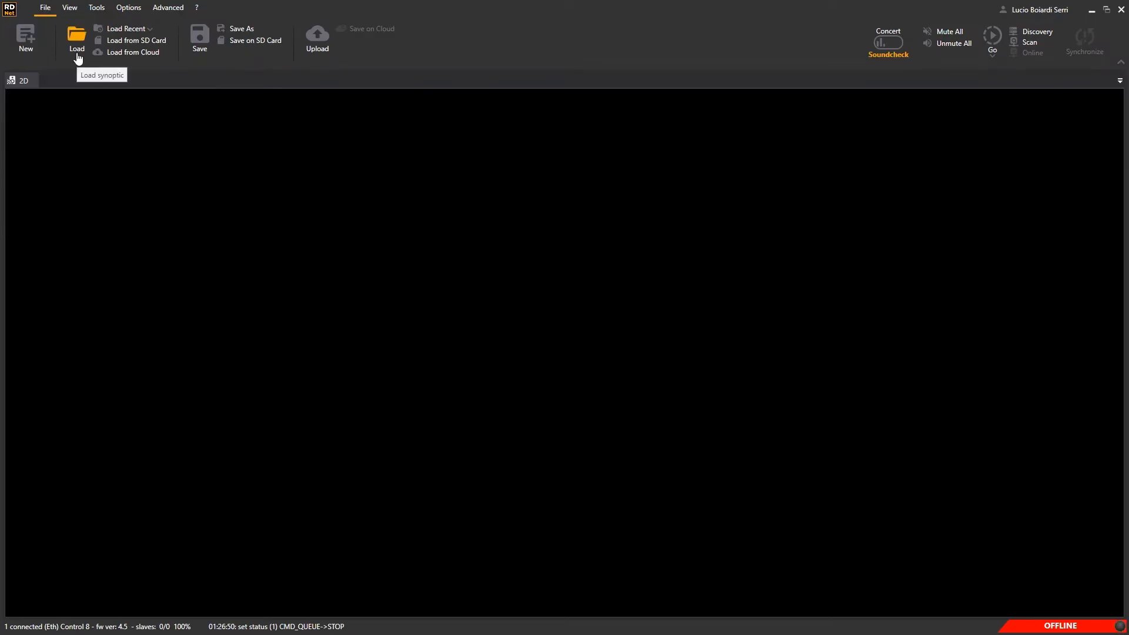
mouse_move(85, 58)
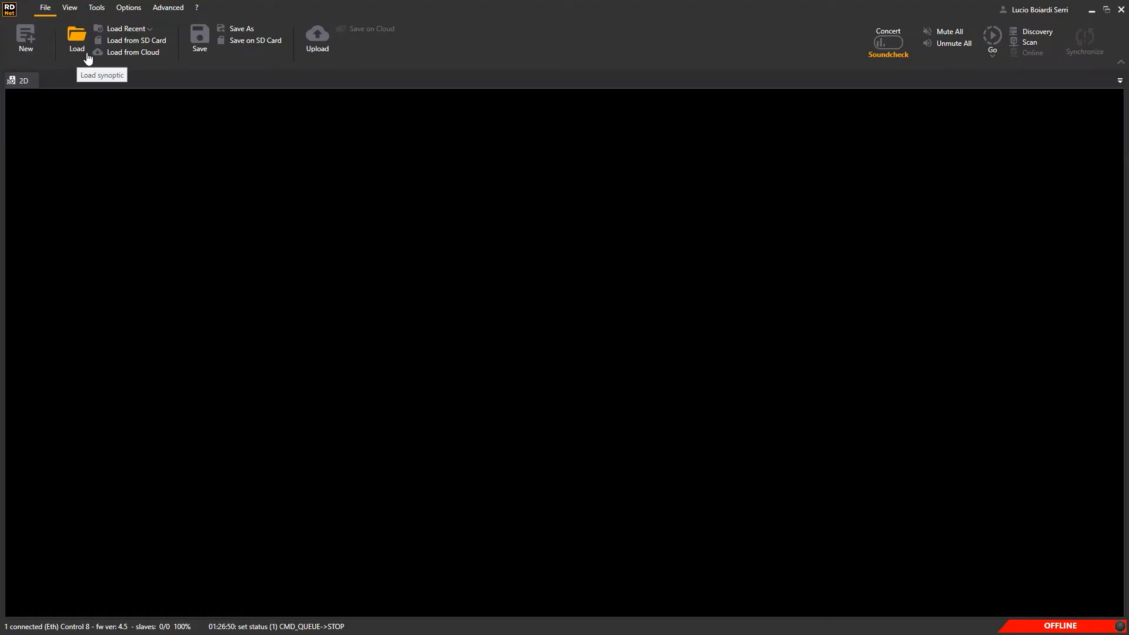
mouse_move(147, 46)
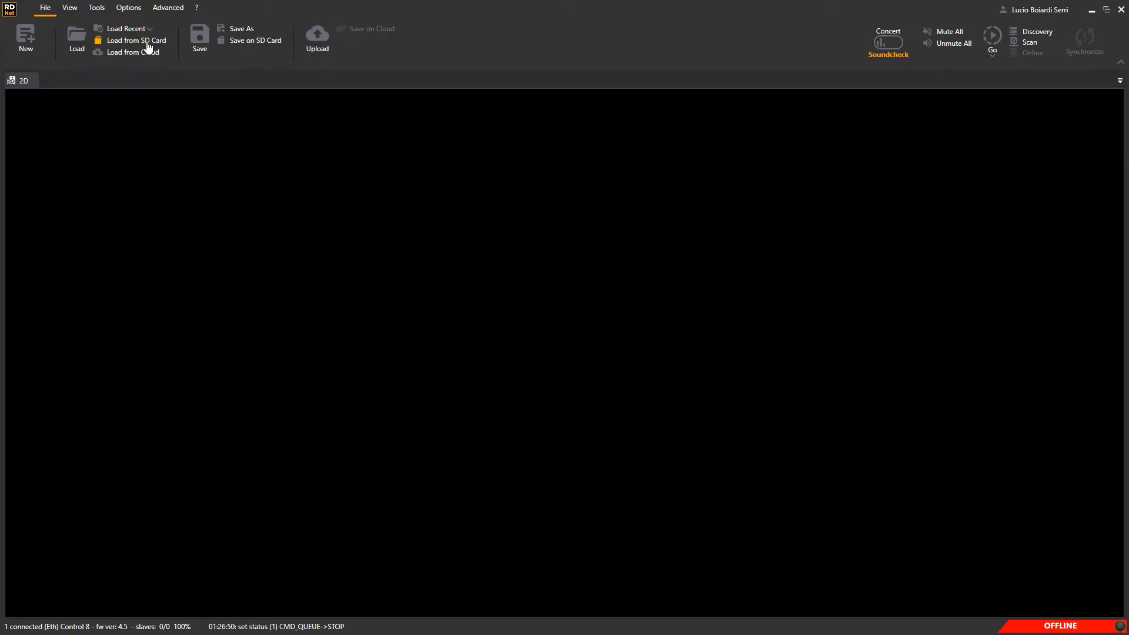
mouse_move(131, 52)
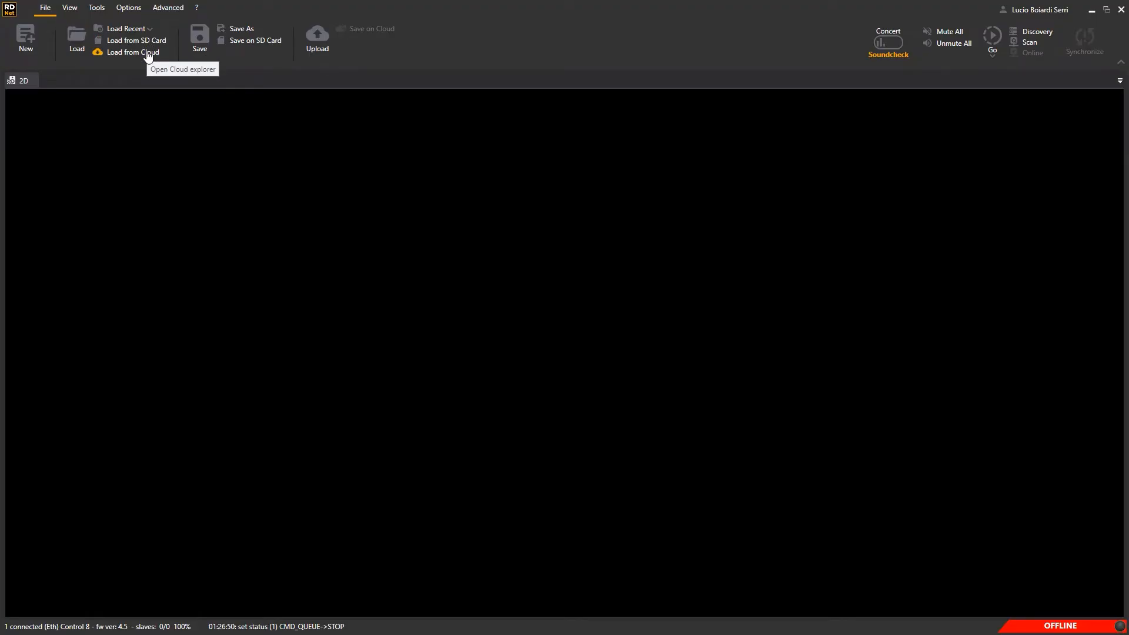
- Load Synoptic For Tutorials.rdw from the cloud and close the Cloud File Manager
double_click(81, 503)
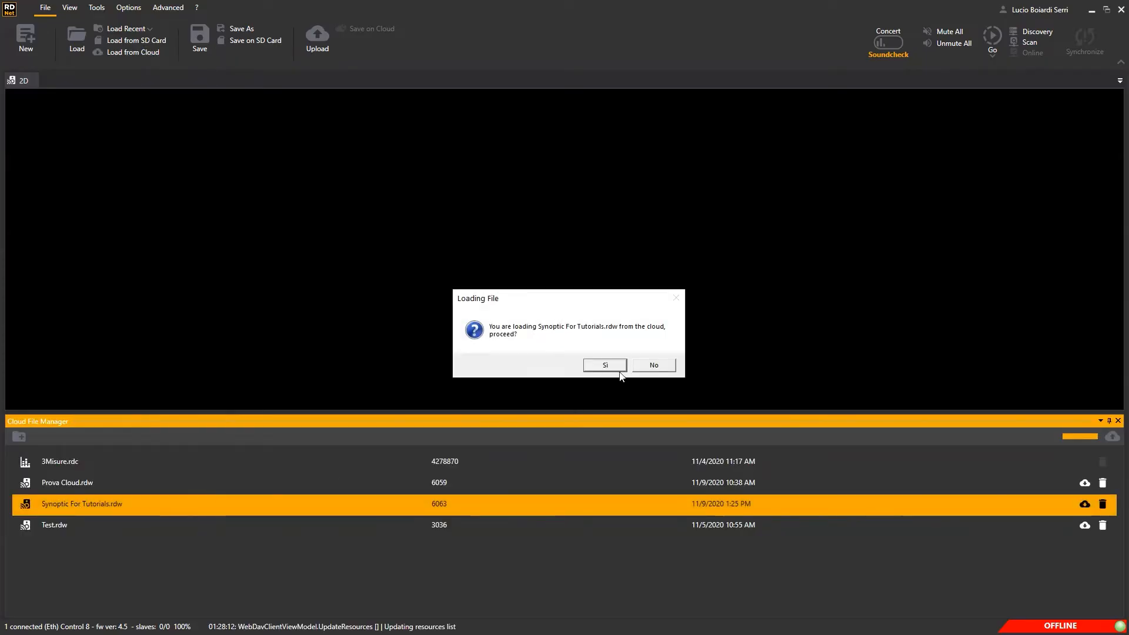
left_click(604, 364)
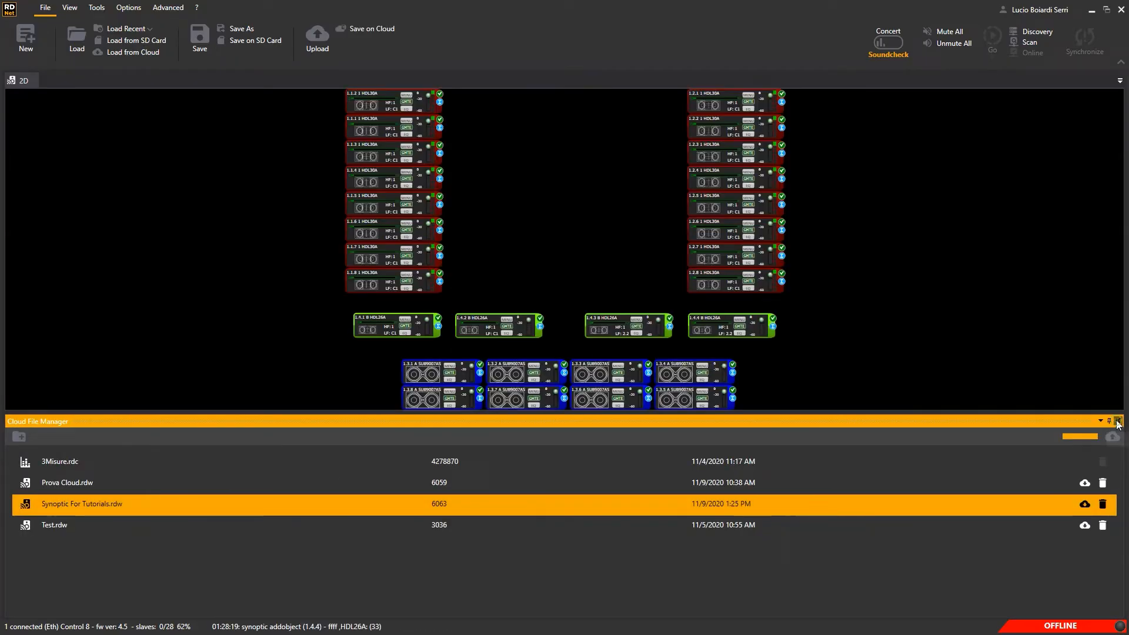
left_click(1123, 421)
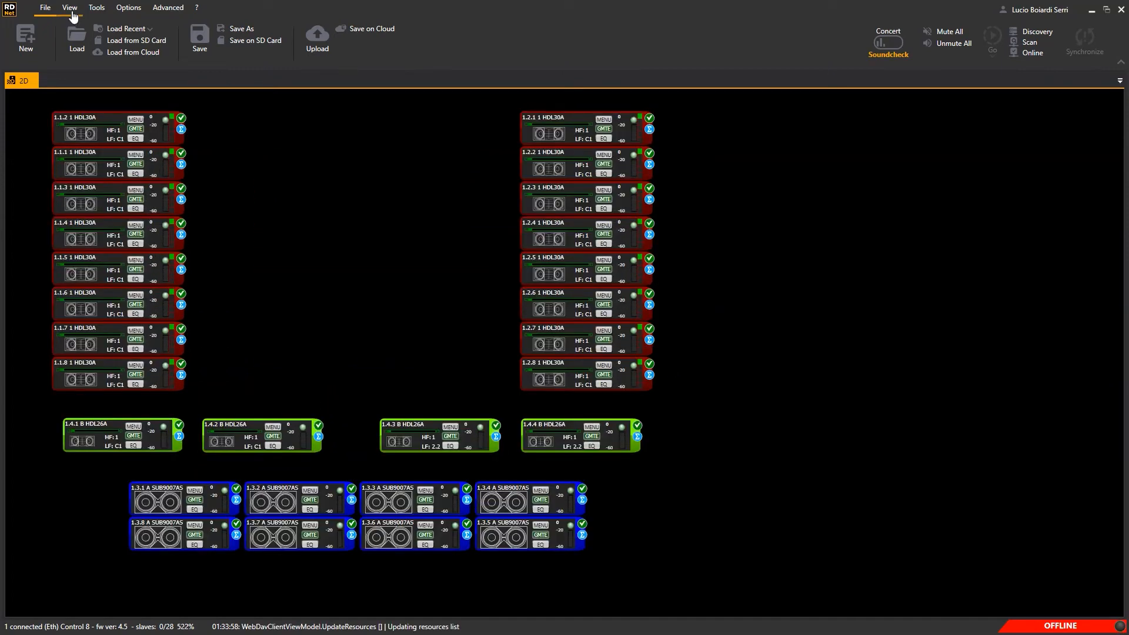
- Show the View ribbon and select all 28 devices in the synoptic
left_click(70, 7)
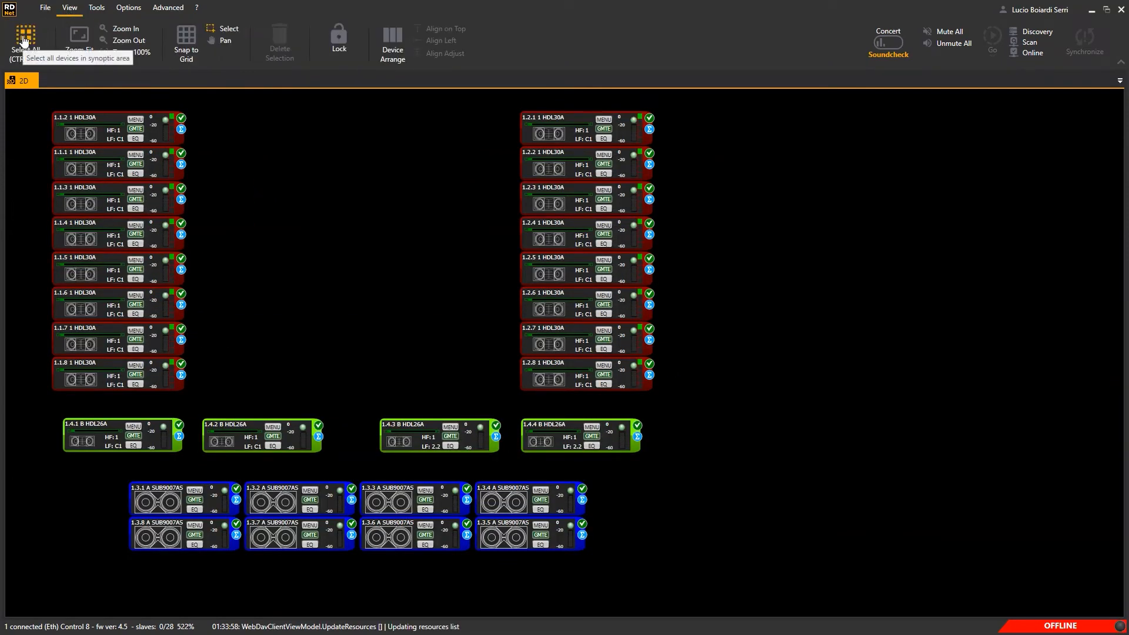
left_click(24, 40)
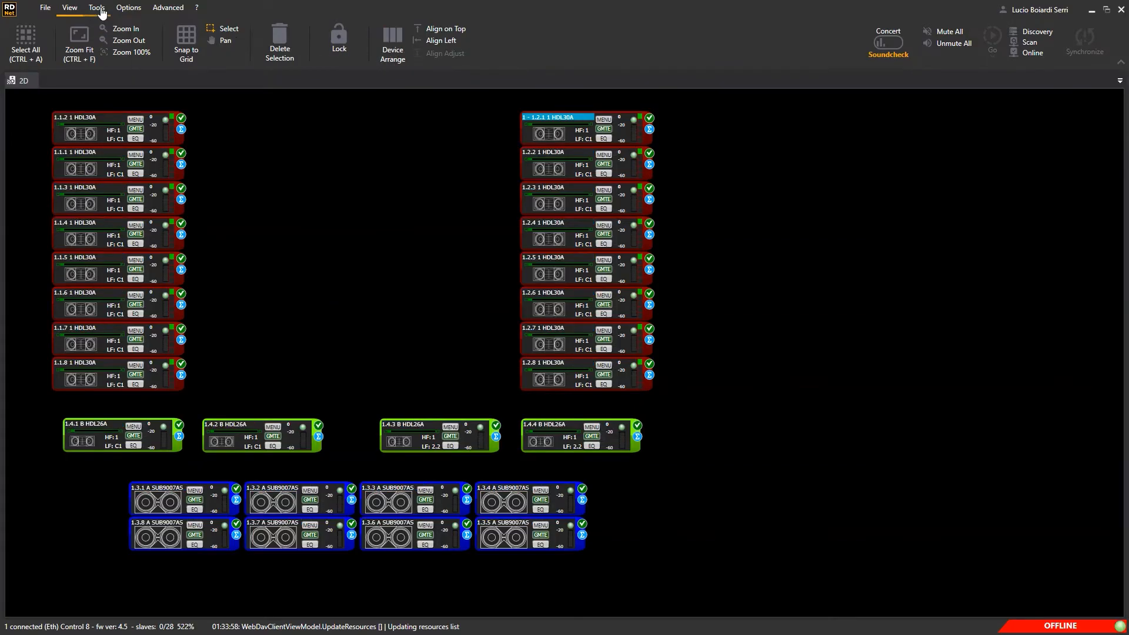
- Review the Controllers list and the Add Objects speaker library on the Tools ribbon
left_click(95, 7)
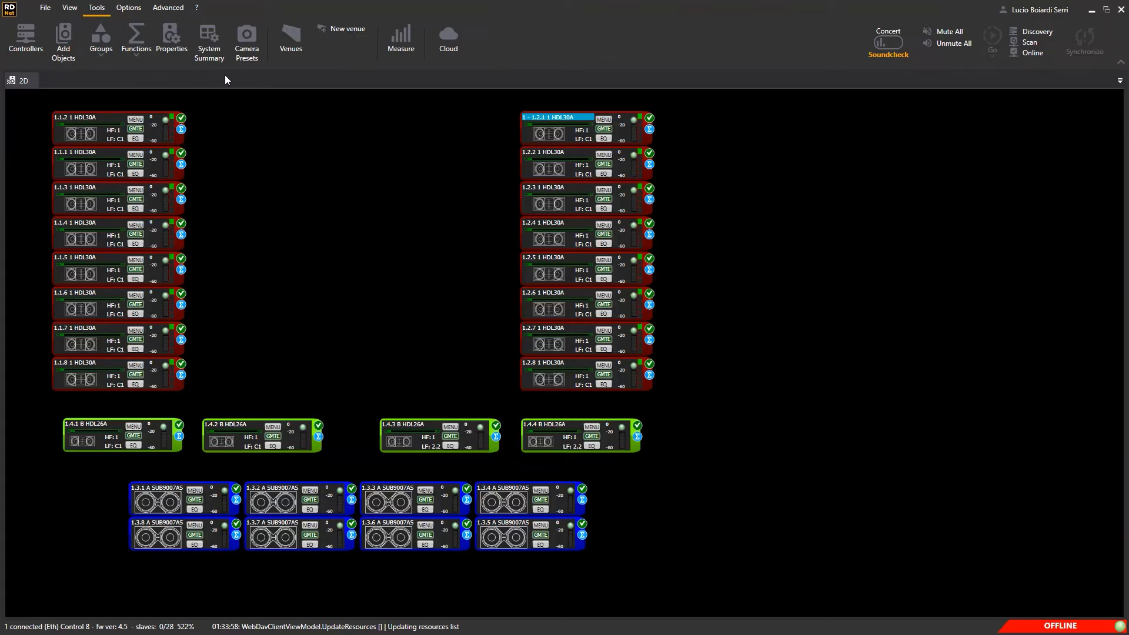
mouse_move(185, 73)
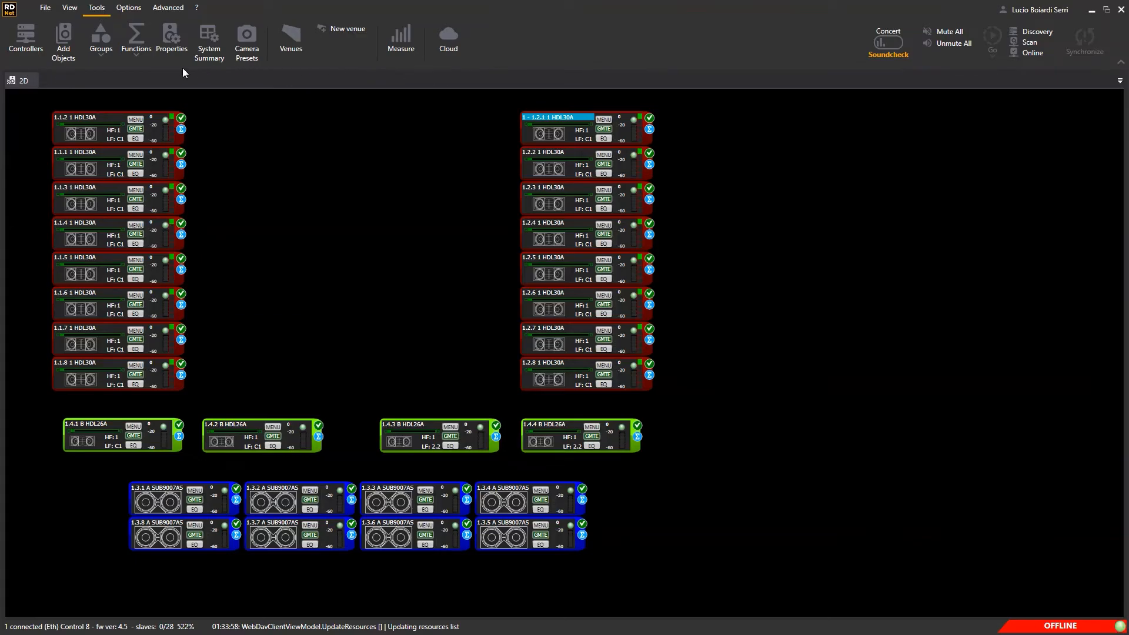
left_click(24, 40)
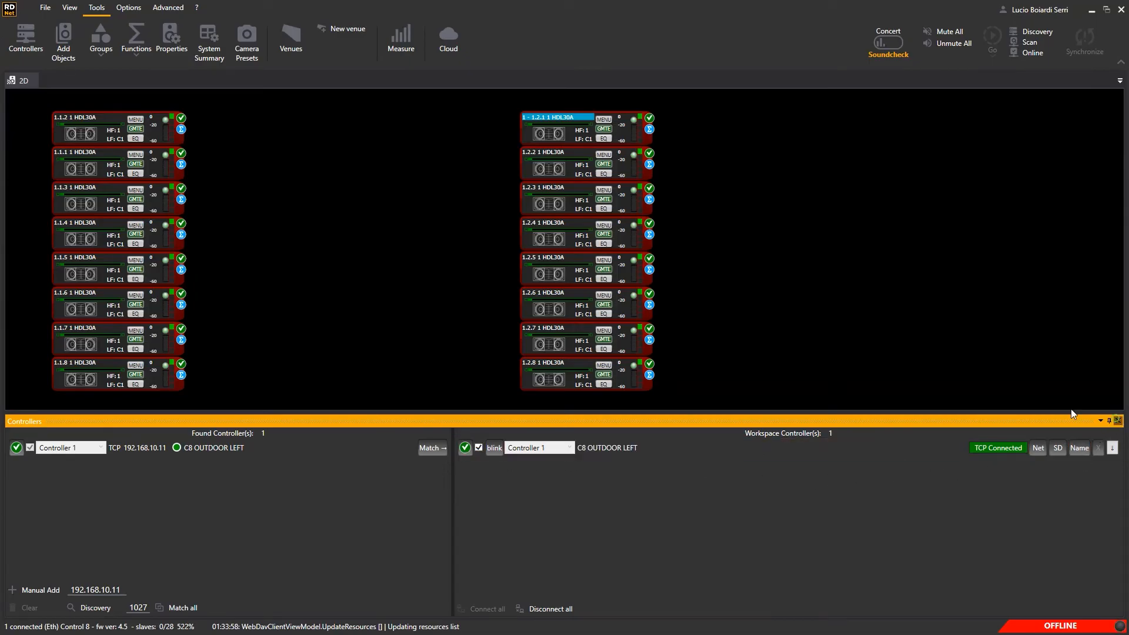
left_click(62, 42)
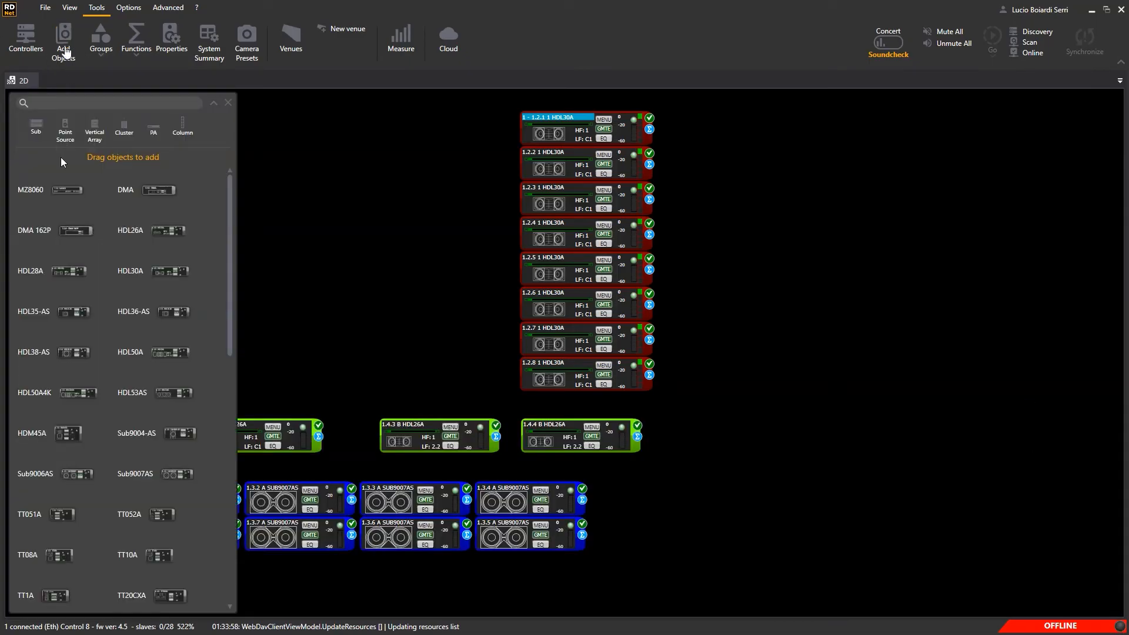
mouse_move(167, 240)
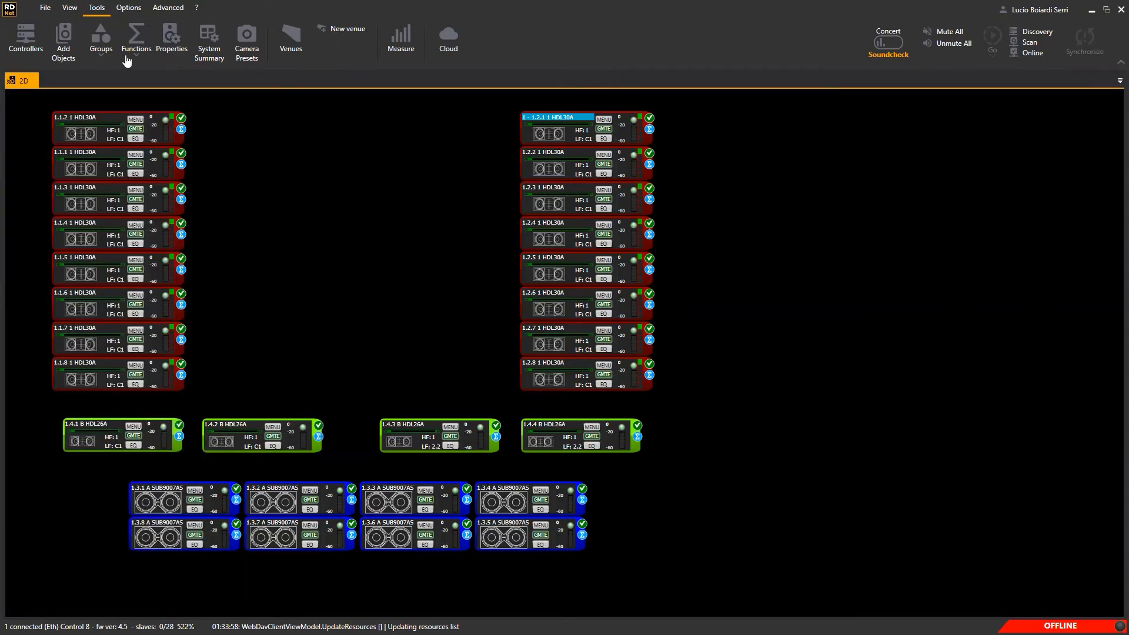
mouse_move(171, 36)
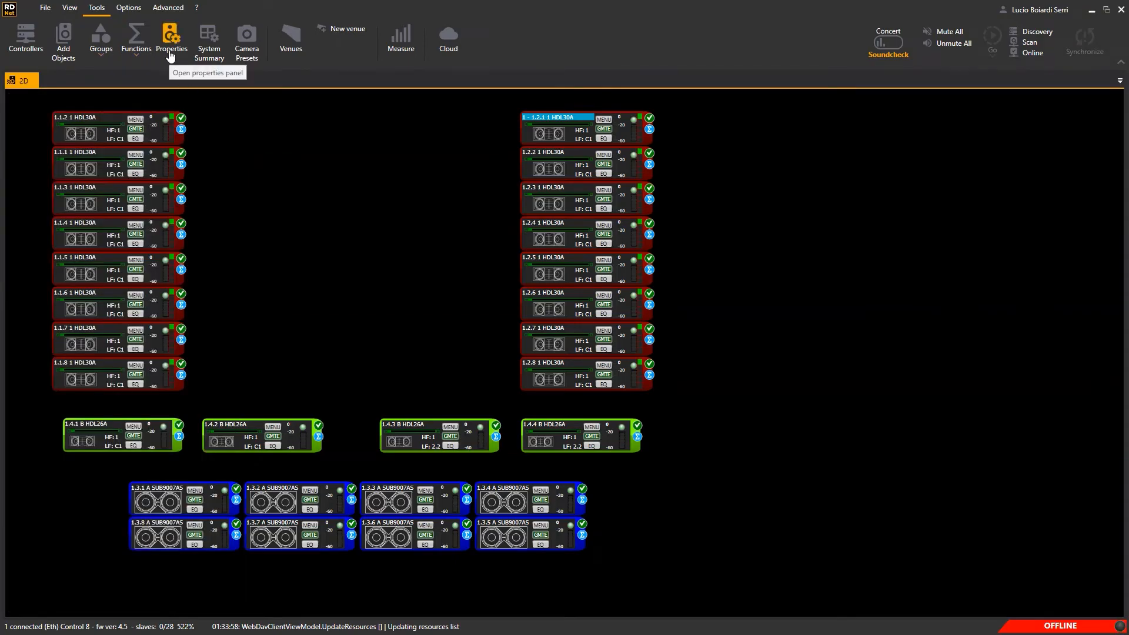
- Review device Properties, the System Summary and the Main/SUB/FRONT camera presets
left_click(172, 40)
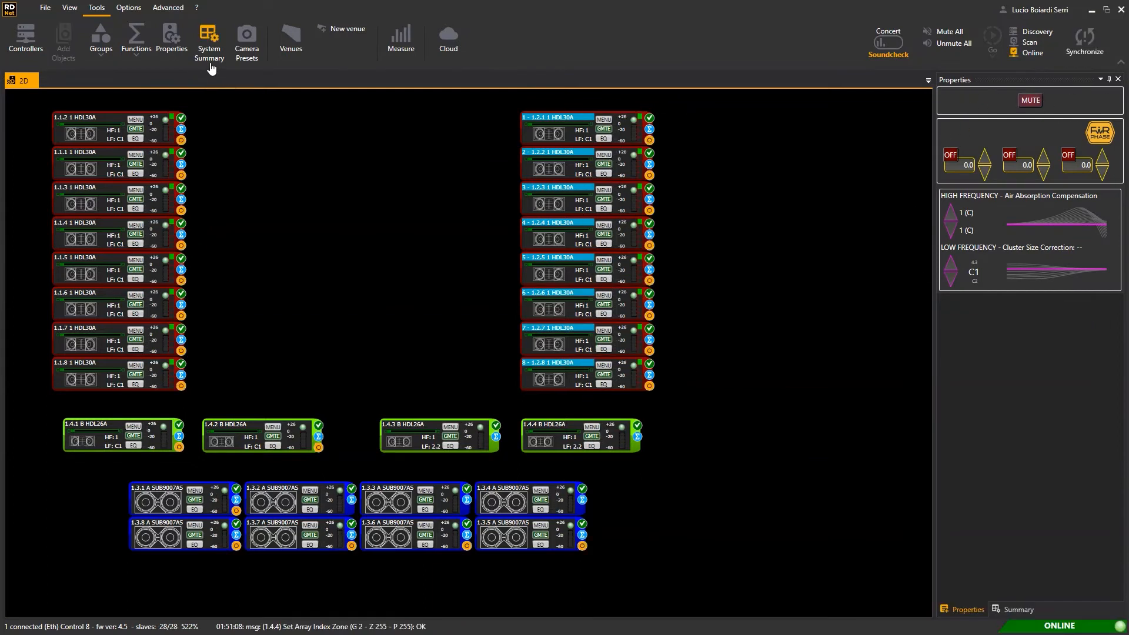
mouse_move(210, 43)
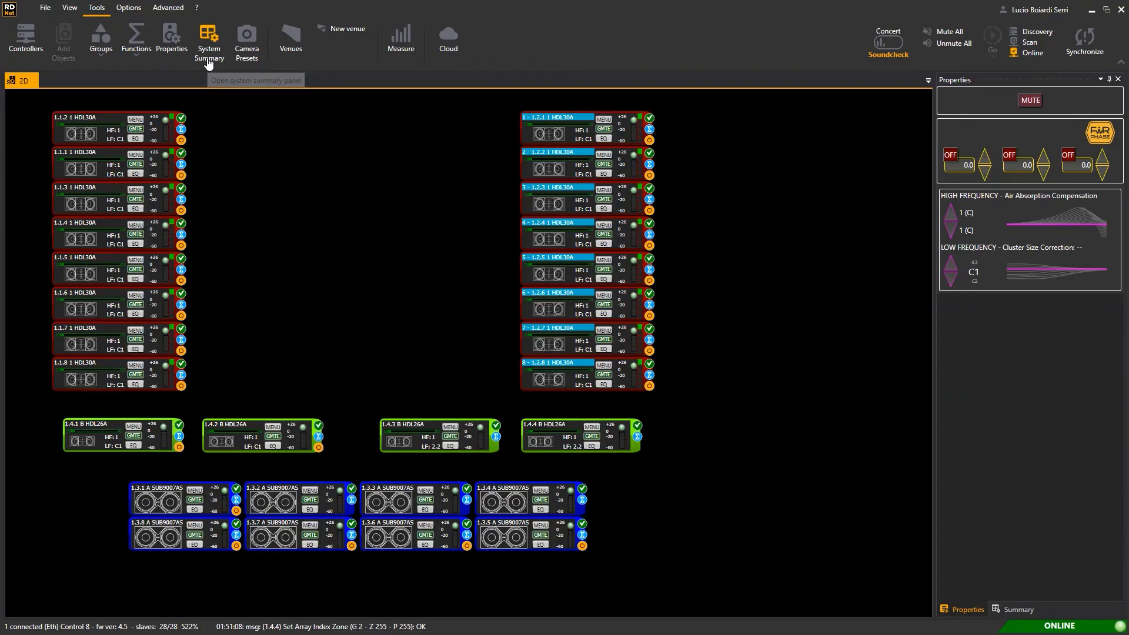
left_click(209, 43)
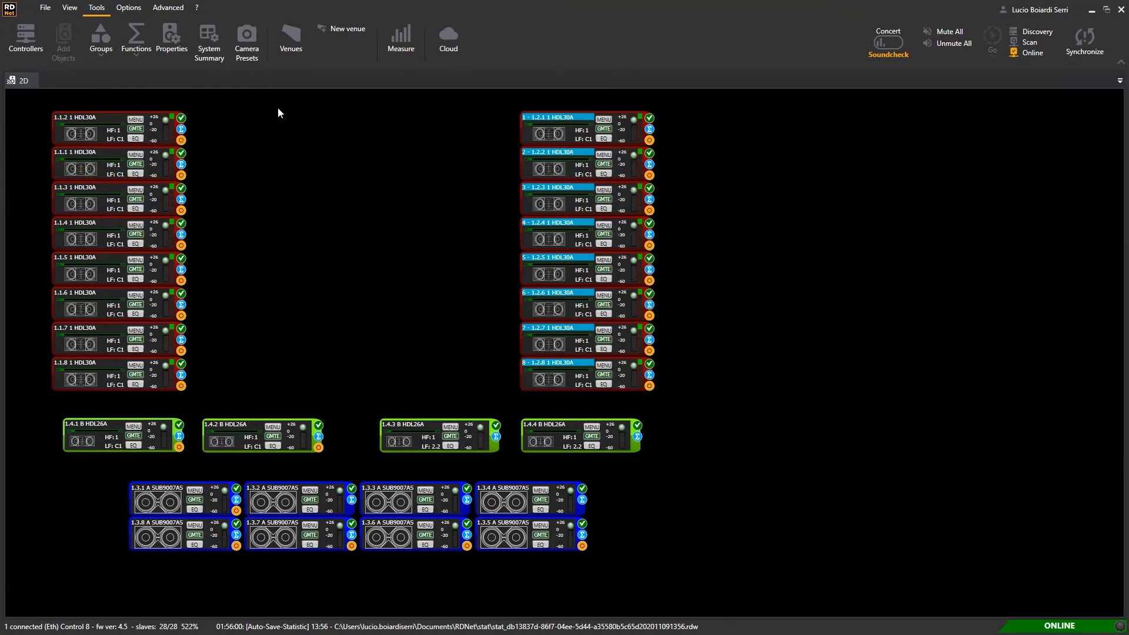
left_click(246, 41)
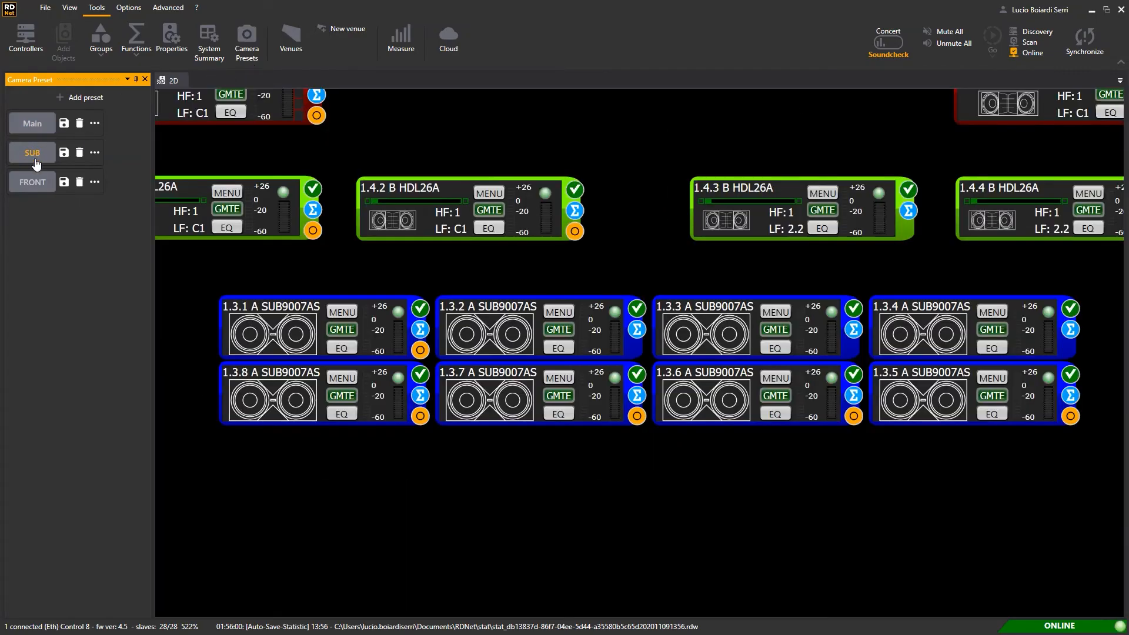
- Close the Camera Preset panel so the full 28-speaker synoptic shows again
left_click(32, 123)
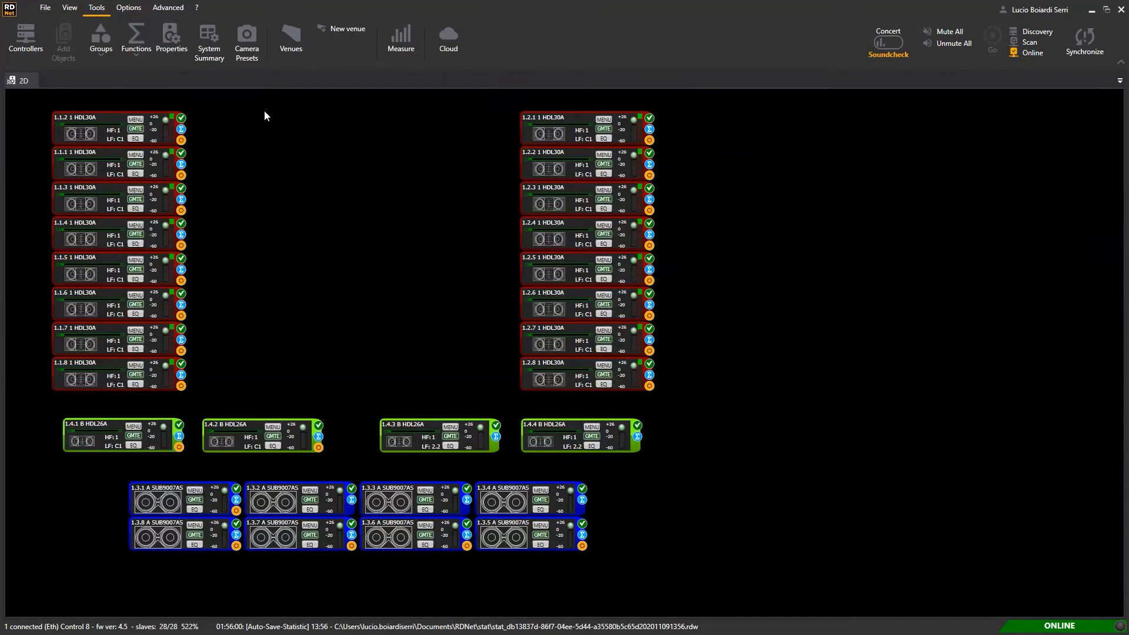
mouse_move(344, 33)
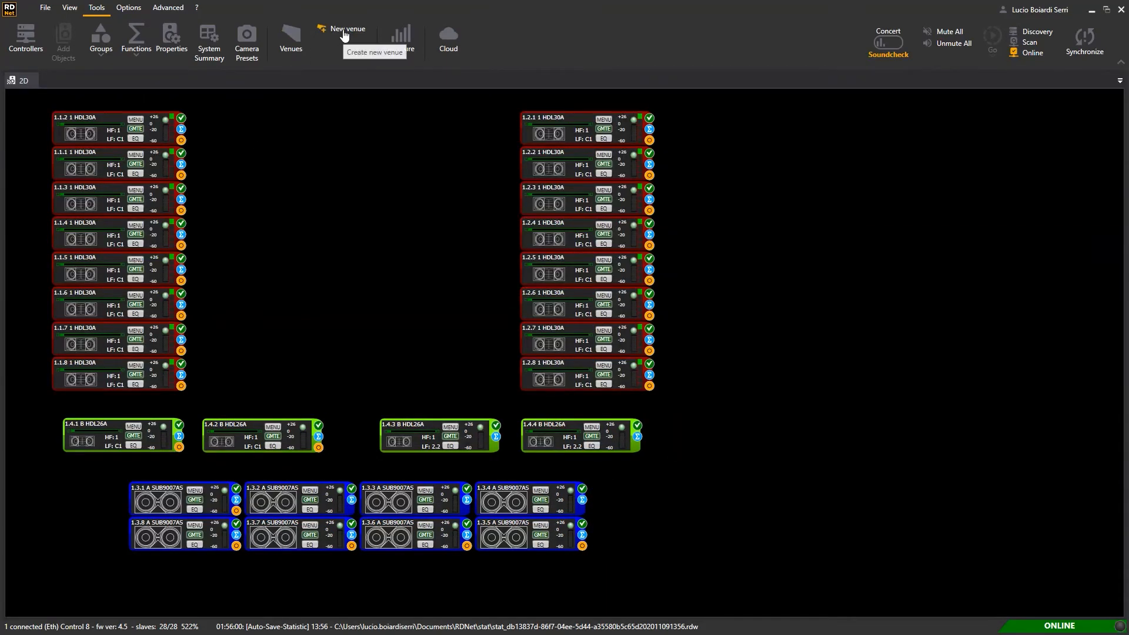
left_click(346, 28)
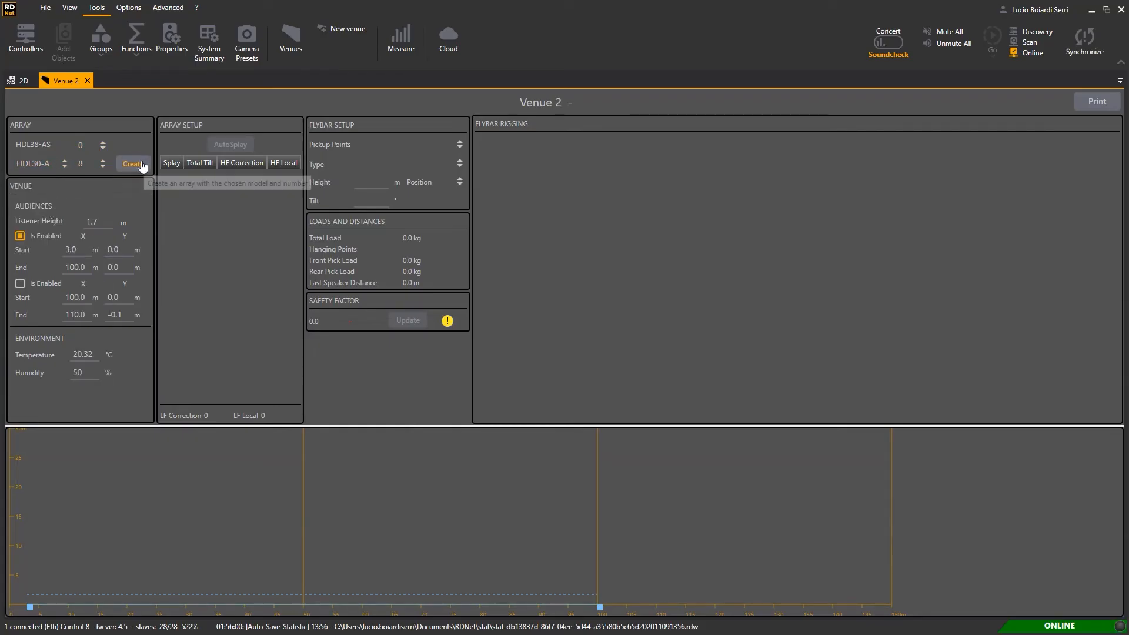
left_click(133, 164)
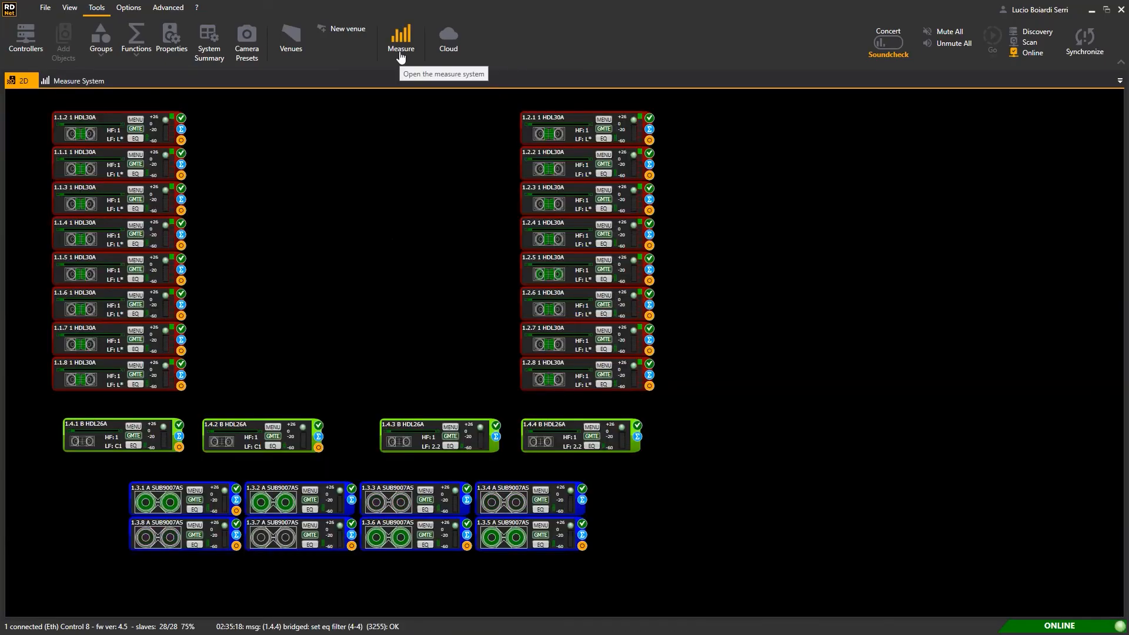
left_click(400, 40)
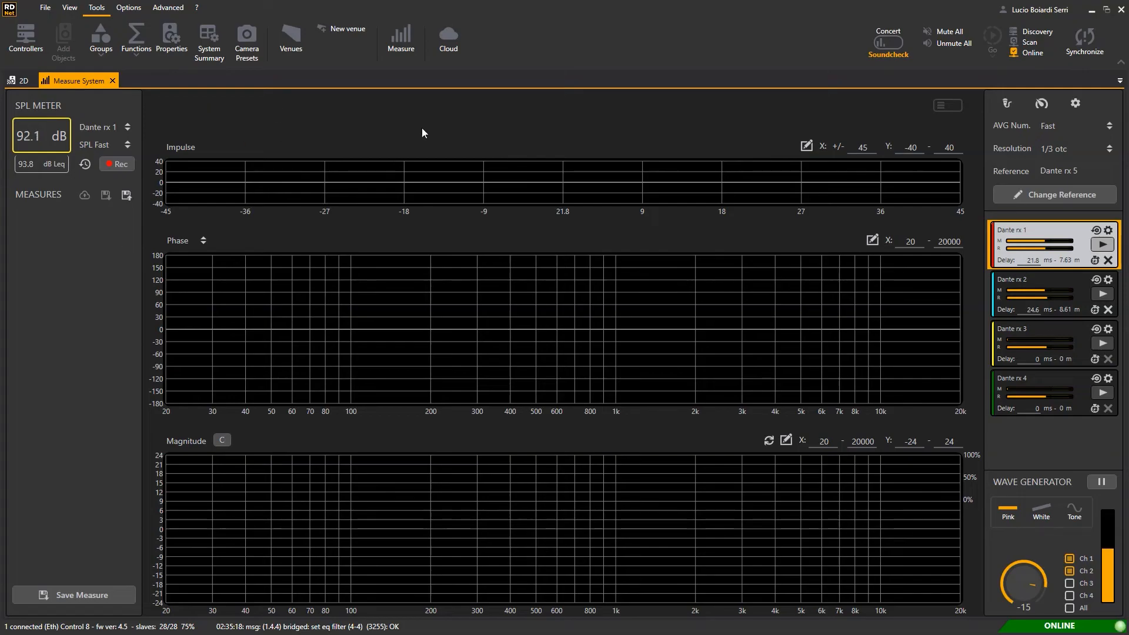
mouse_move(568, 444)
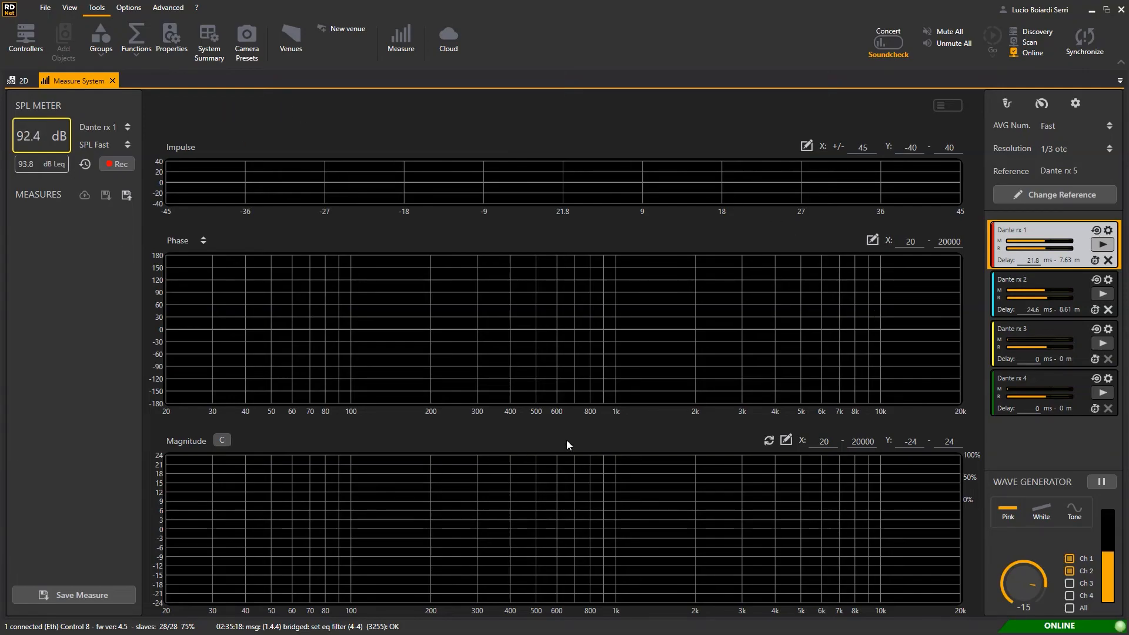
left_click(1102, 245)
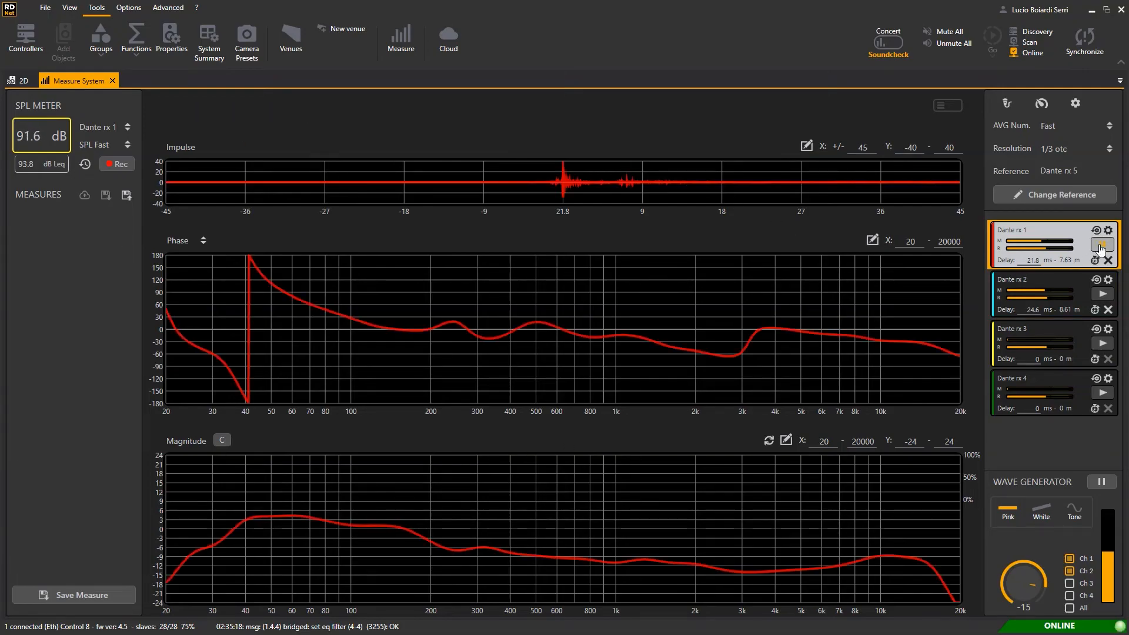
left_click(1101, 294)
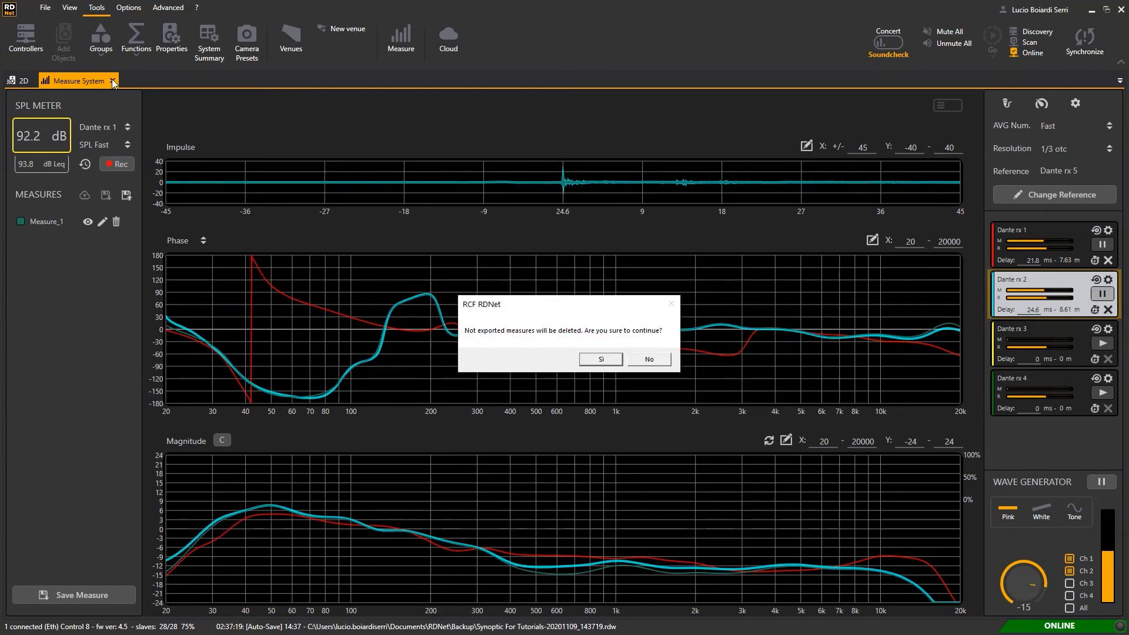
left_click(600, 359)
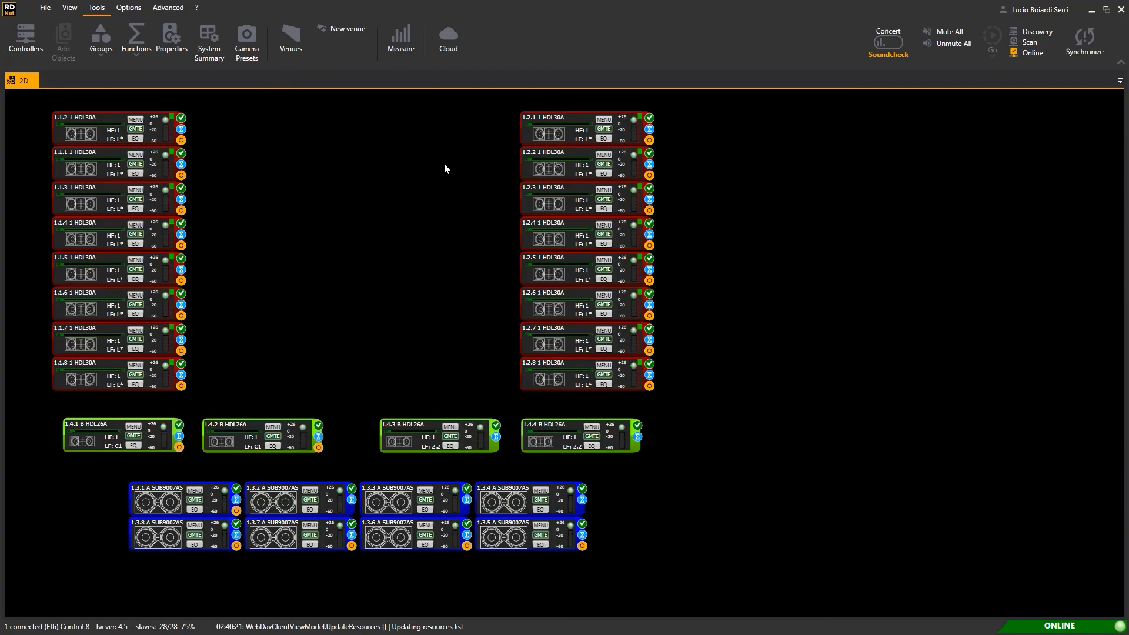
left_click(448, 40)
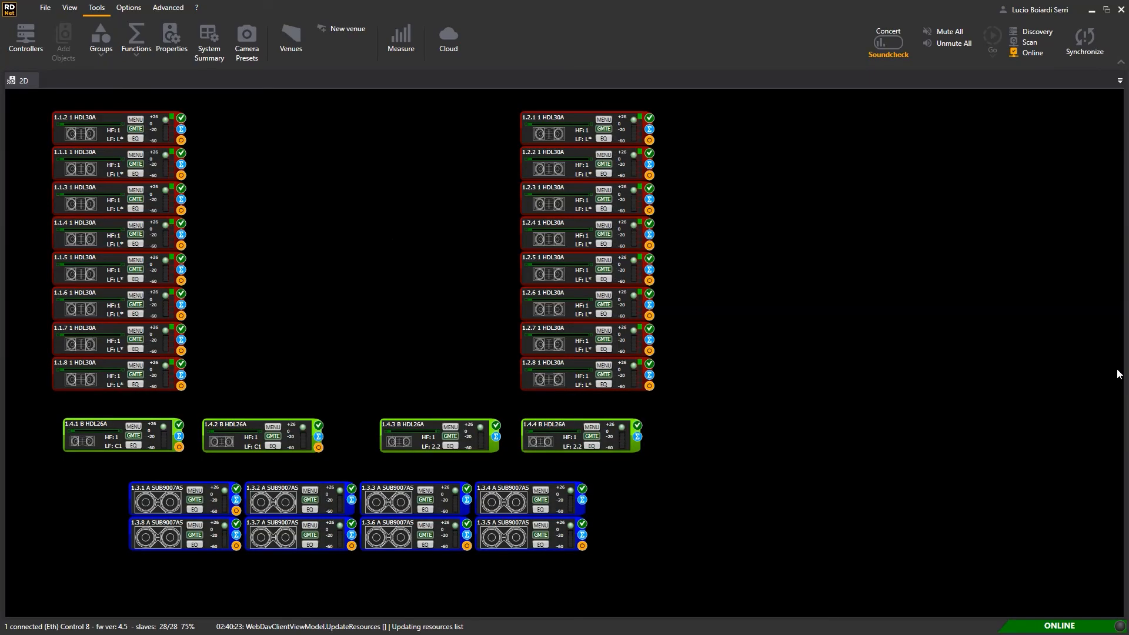
- Preview Settings, Network Config, Themes and Background image in Options, then move to Advanced
left_click(128, 7)
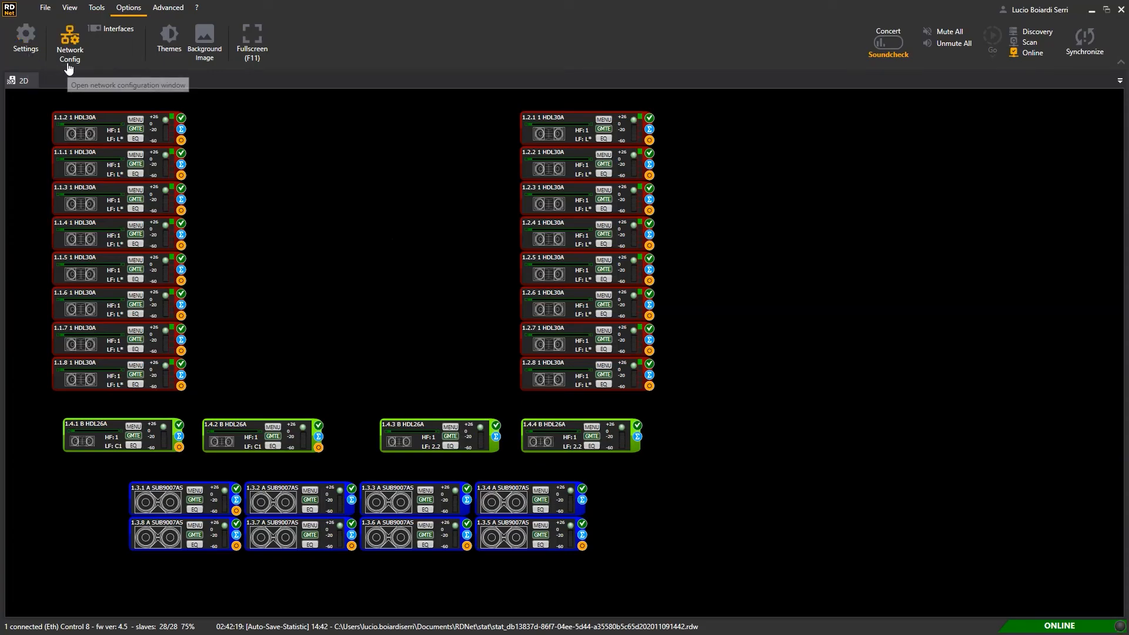
mouse_move(89, 66)
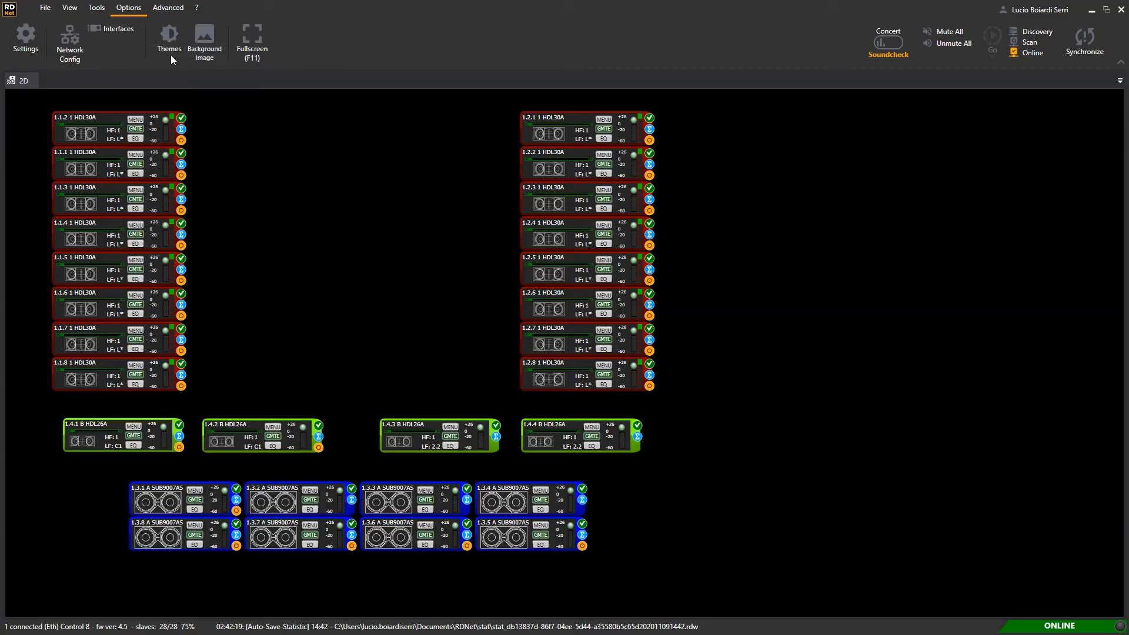
mouse_move(205, 38)
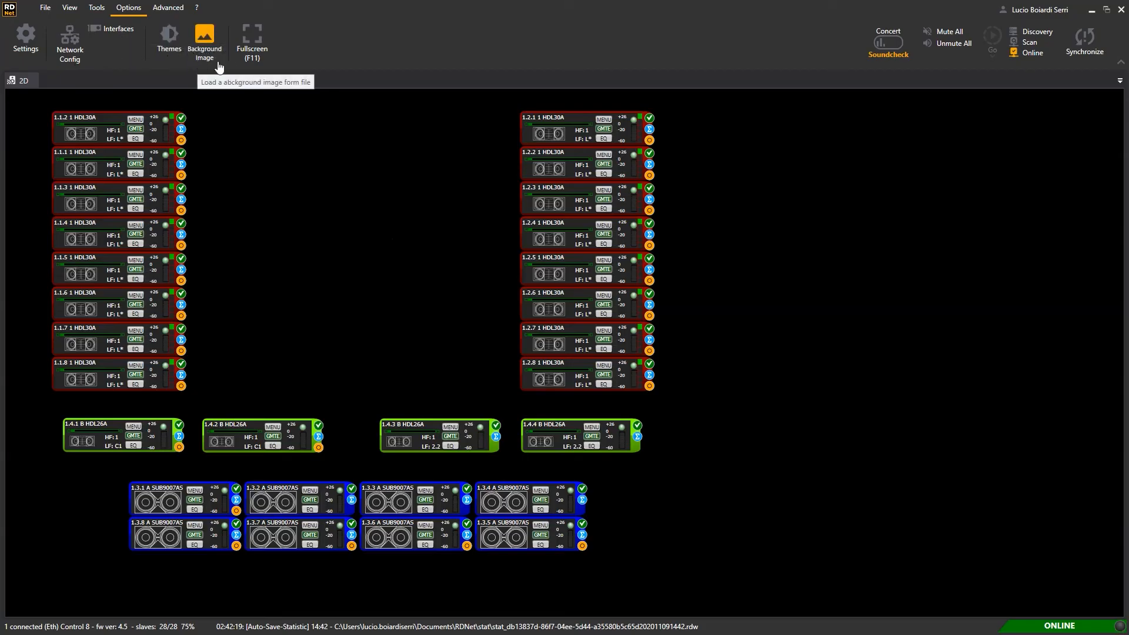
left_click(168, 8)
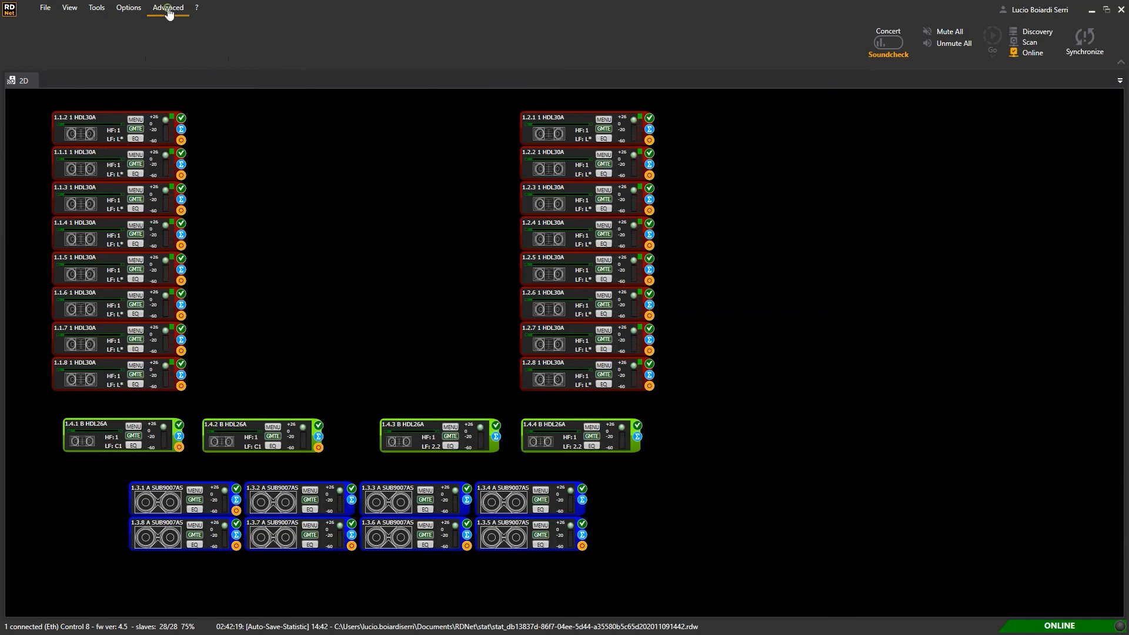
- Review Firmware Update and Comm. Log on Advanced, then start a device scan
left_click(168, 8)
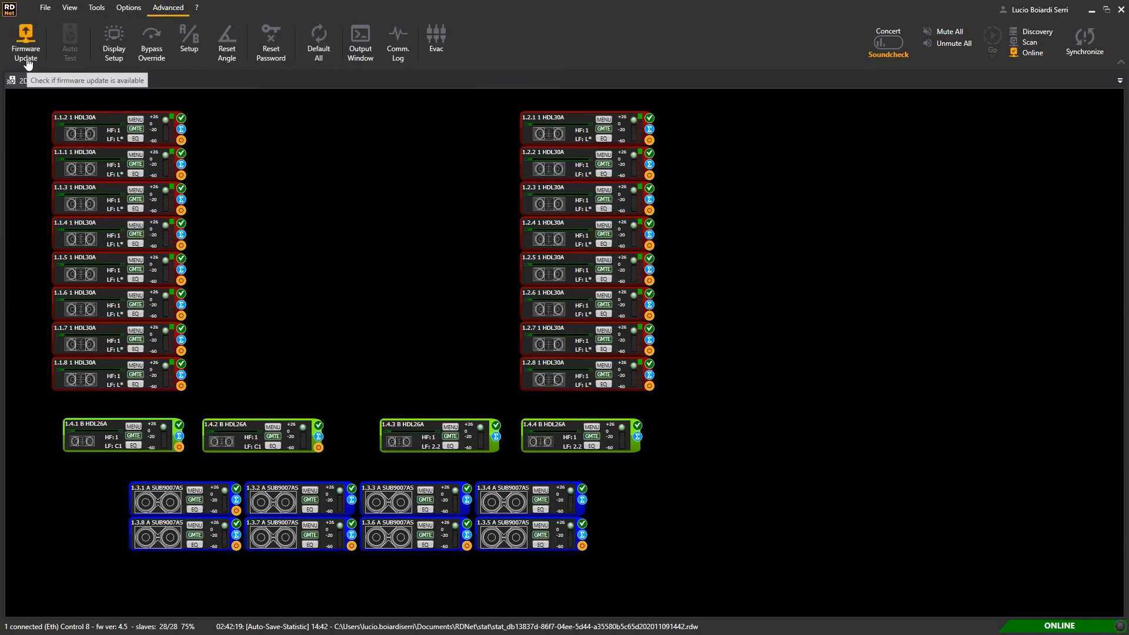
mouse_move(152, 44)
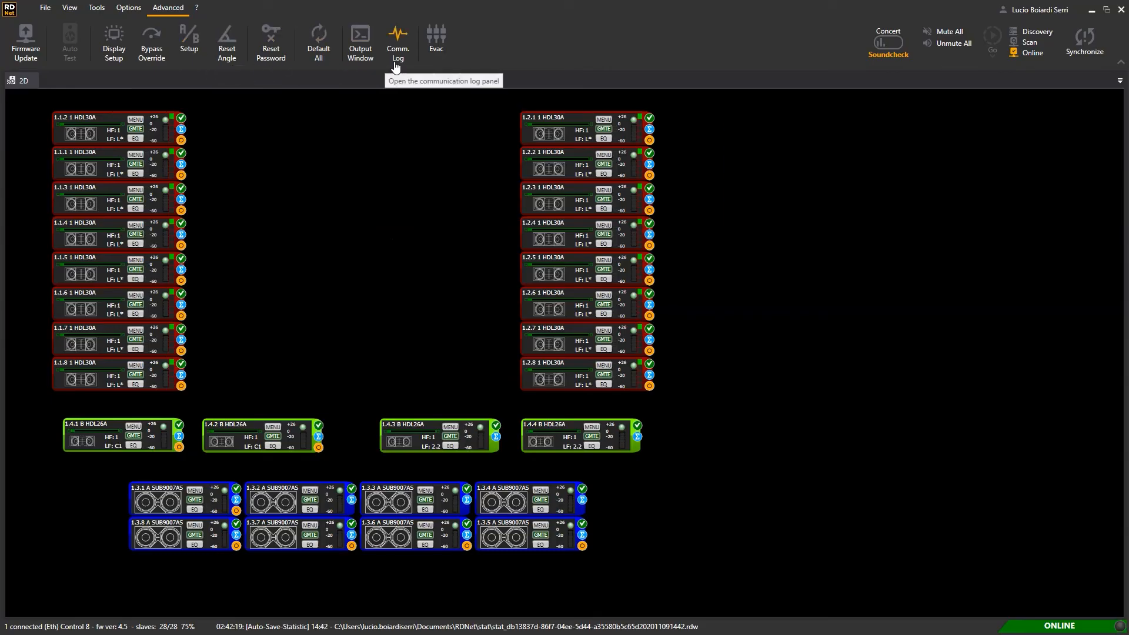
mouse_move(687, 55)
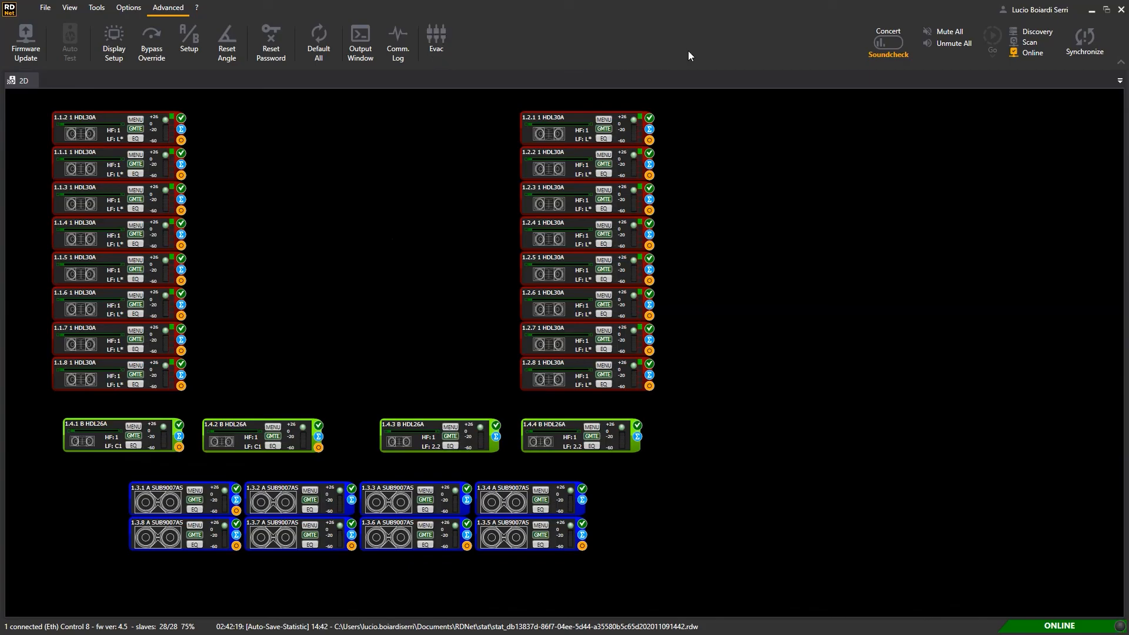
mouse_move(881, 14)
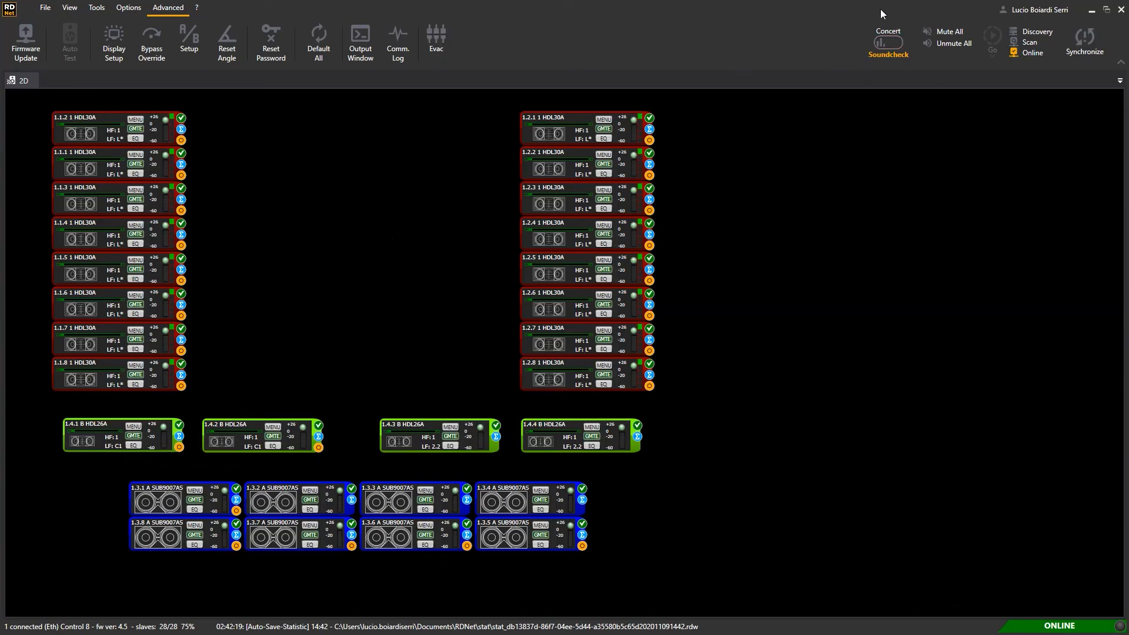
mouse_move(1030, 42)
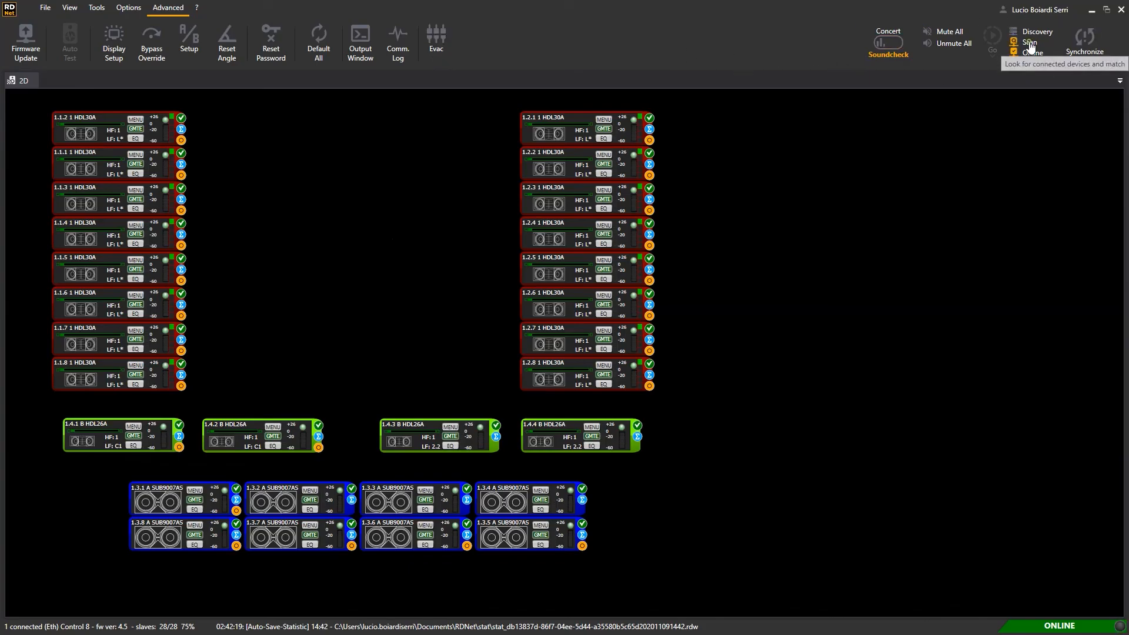
left_click(1029, 42)
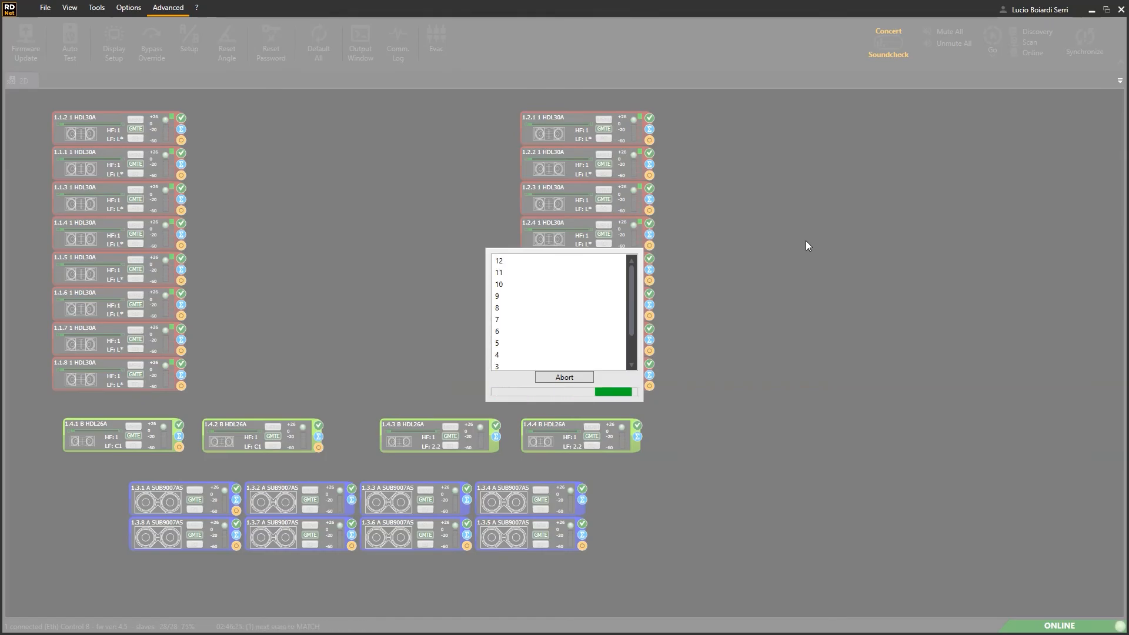